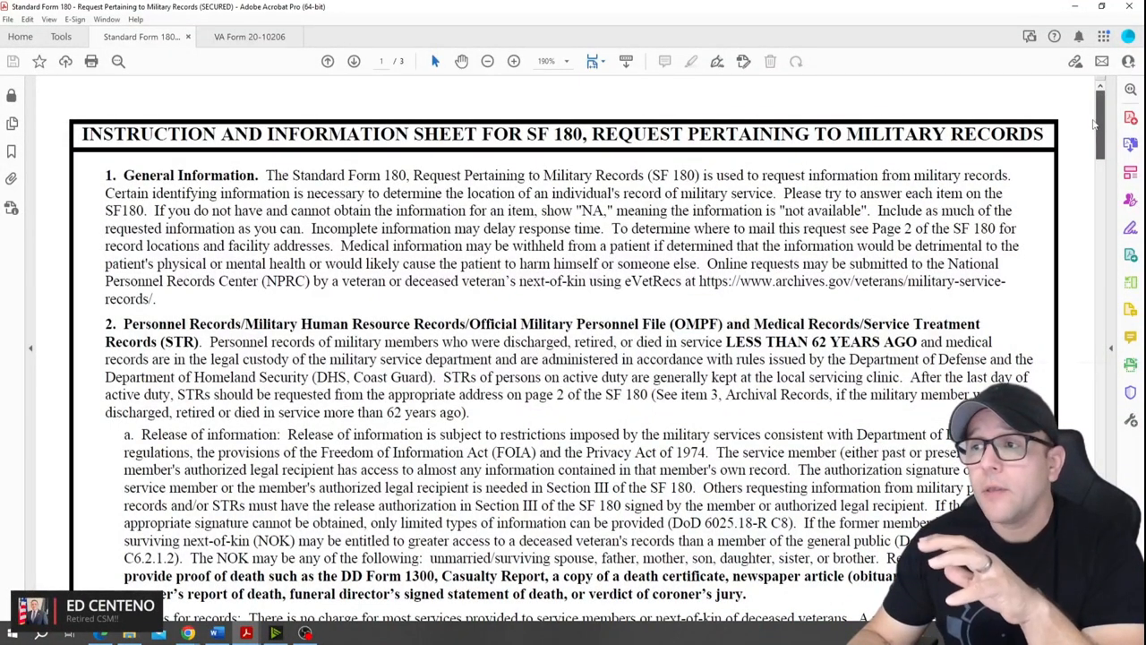
Scroll past the SF 180 instruction sheet to page 2's Section I service history fields.
{"action": "scroll", "scroll_direction": "down", "scroll_amount": 3}
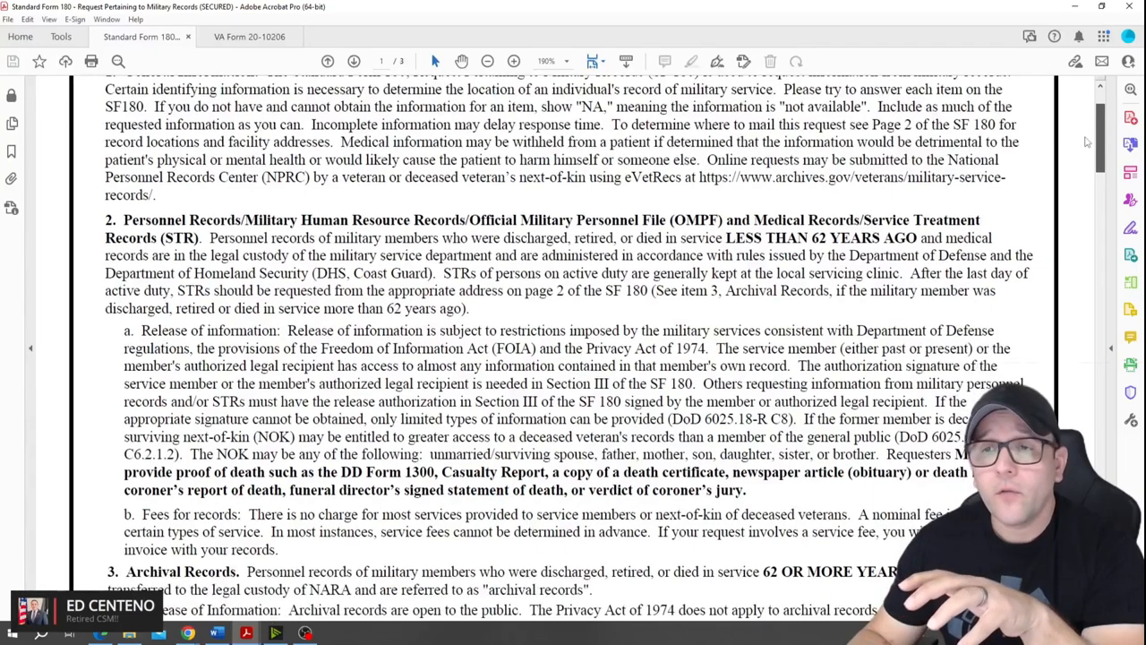
{"action": "scroll", "scroll_direction": "down", "scroll_amount": 3}
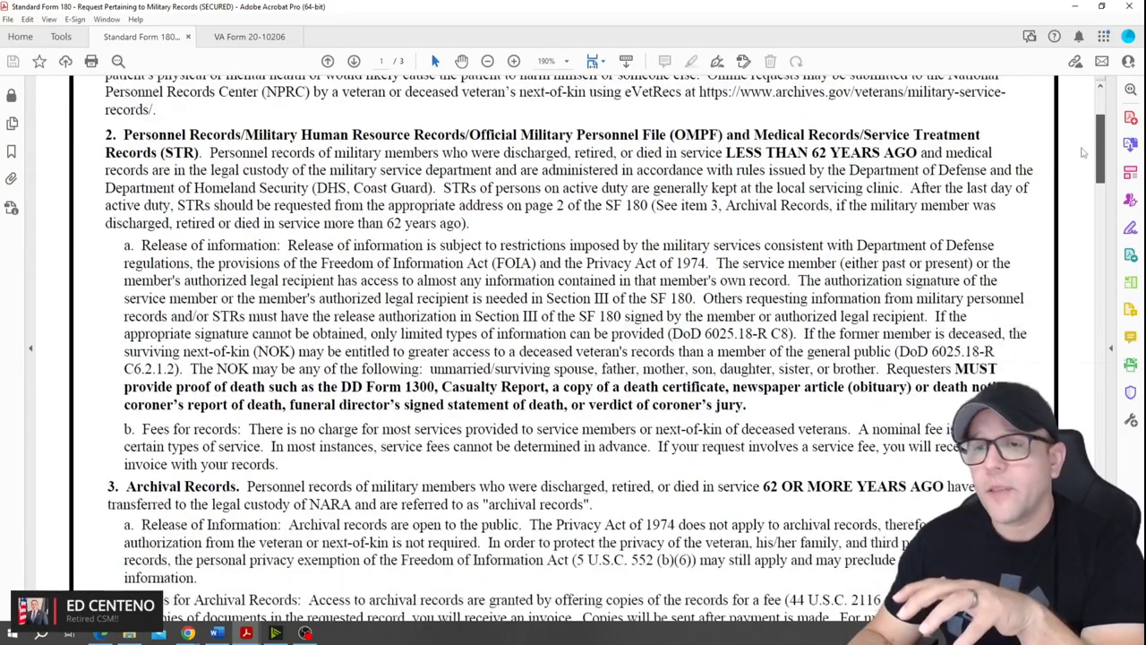
{"action": "scroll", "scroll_direction": "down", "scroll_amount": 3}
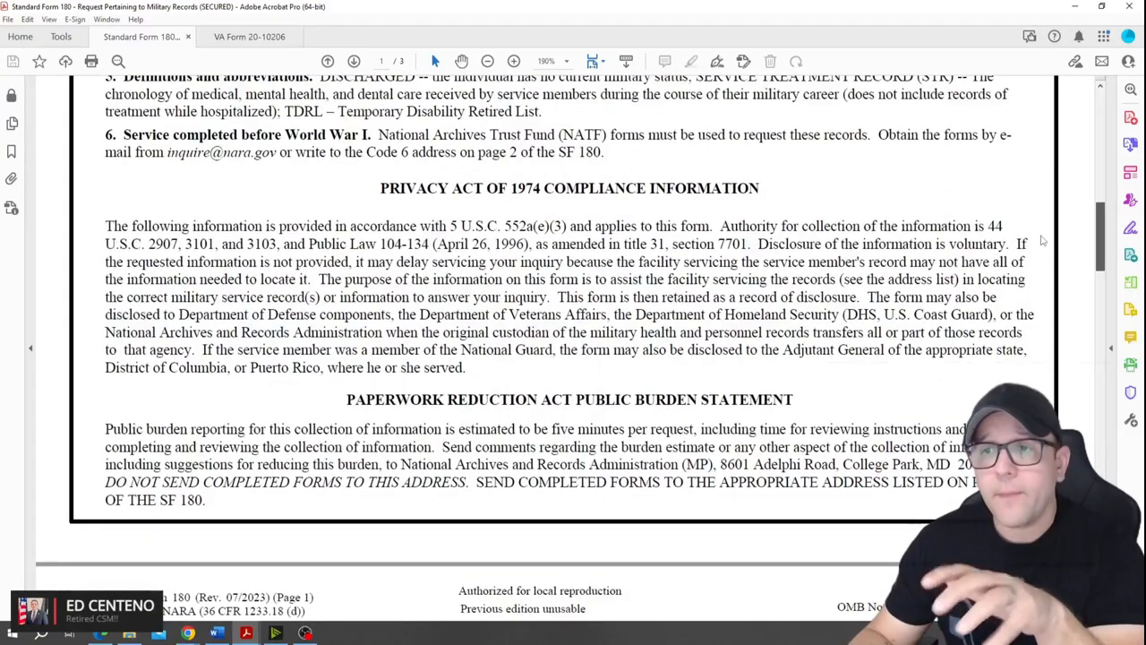
{"action": "scroll", "scroll_direction": "down", "scroll_amount": 3}
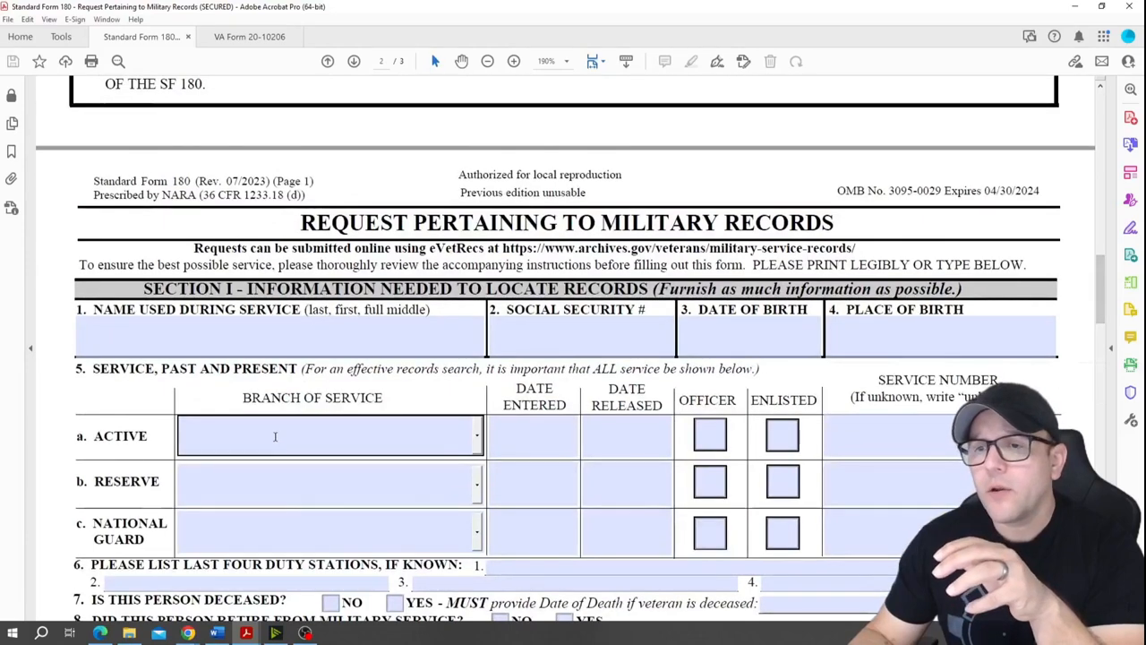
{"action": "scroll", "scroll_direction": "down", "scroll_amount": 3}
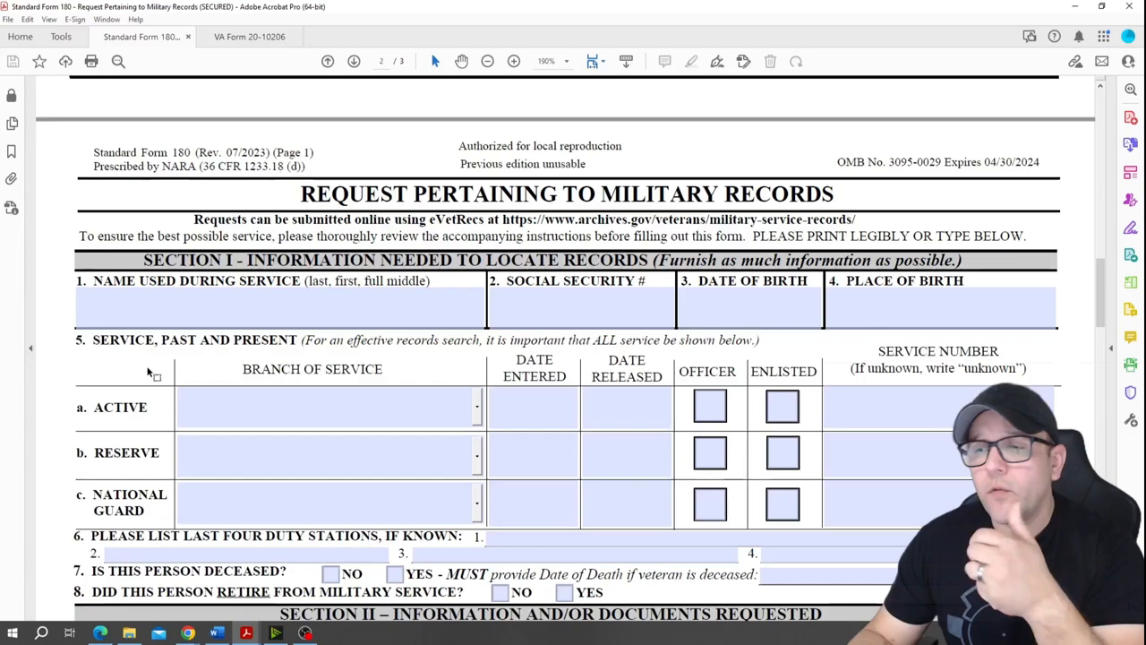
{"action": "scroll", "scroll_direction": "down", "scroll_amount": 3}
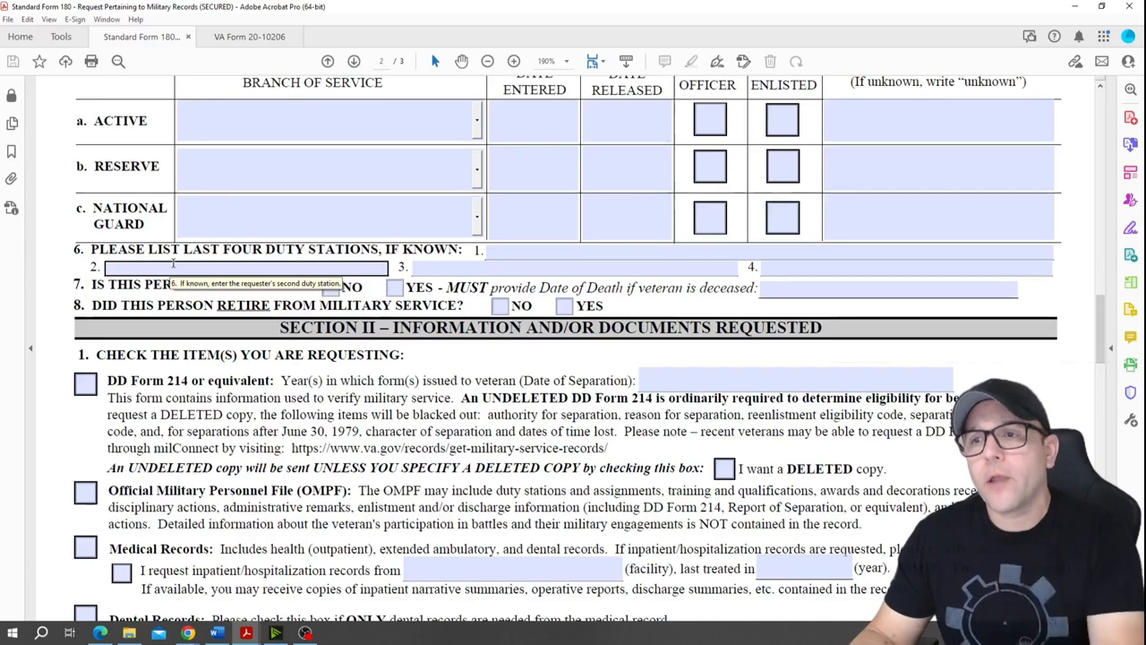
Scroll down to Section II's requested-records options and purpose choices.
{"action": "scroll", "scroll_direction": "down", "scroll_amount": 3}
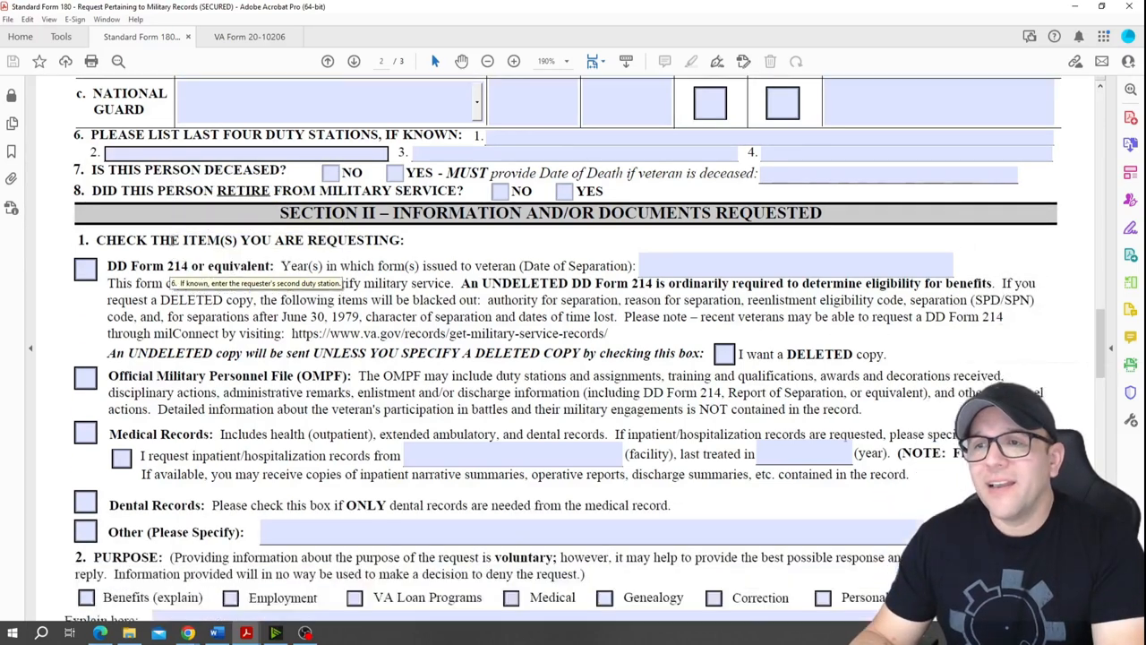
{"action": "scroll", "scroll_direction": "down", "scroll_amount": 3}
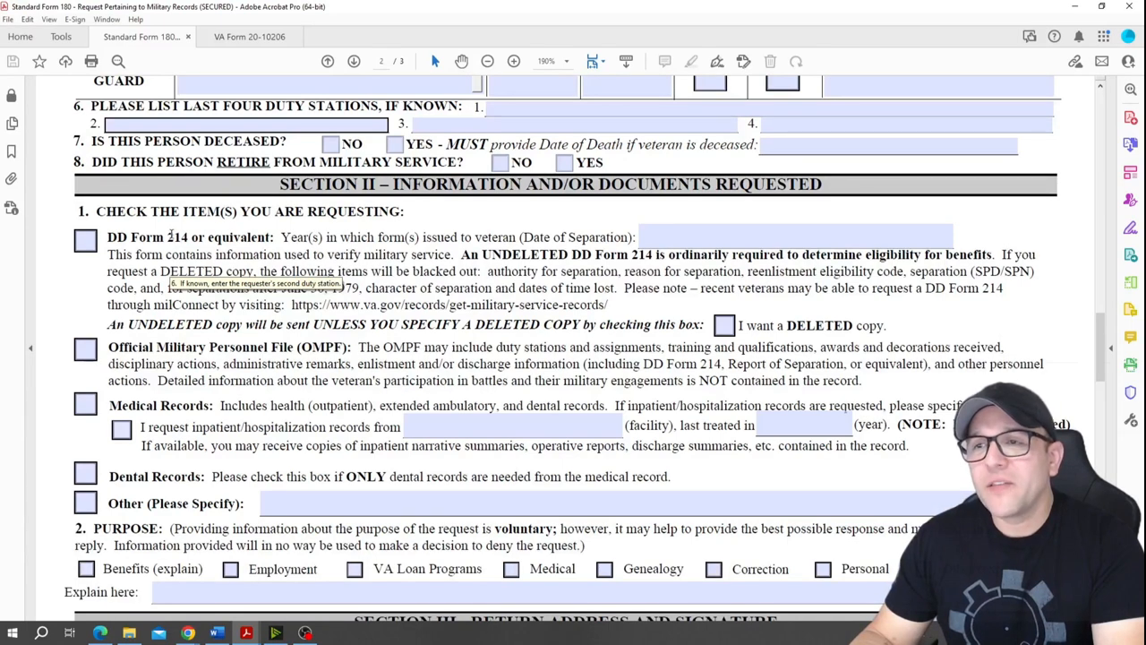
{"action": "scroll", "scroll_direction": "down", "scroll_amount": 3}
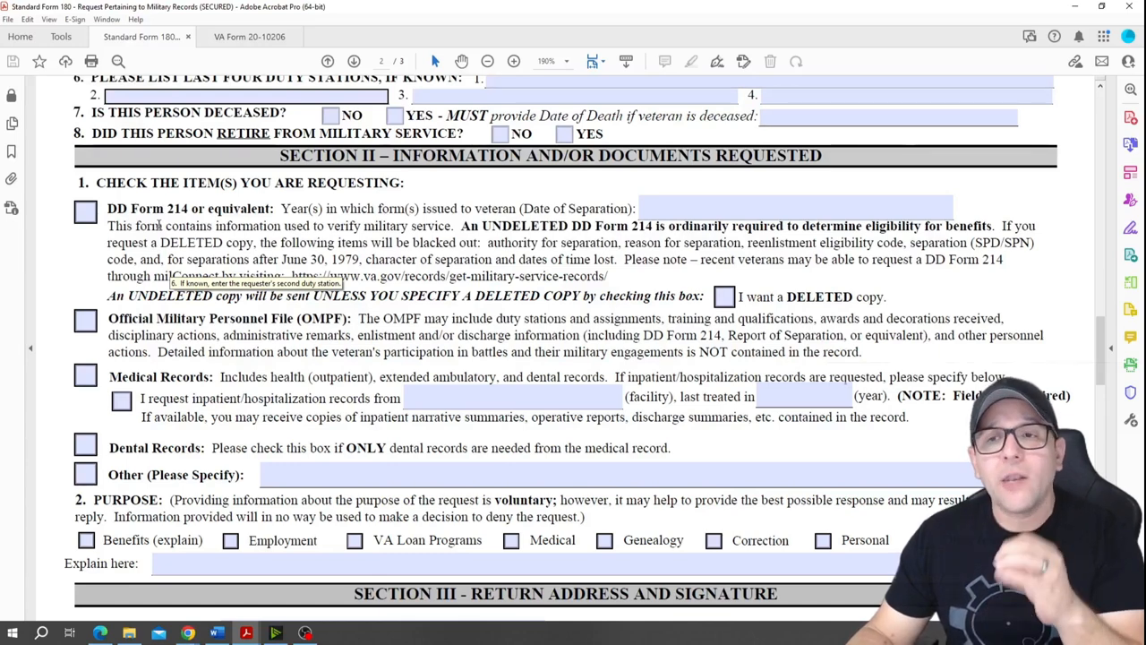
{"action": "scroll", "scroll_direction": "down", "scroll_amount": 3}
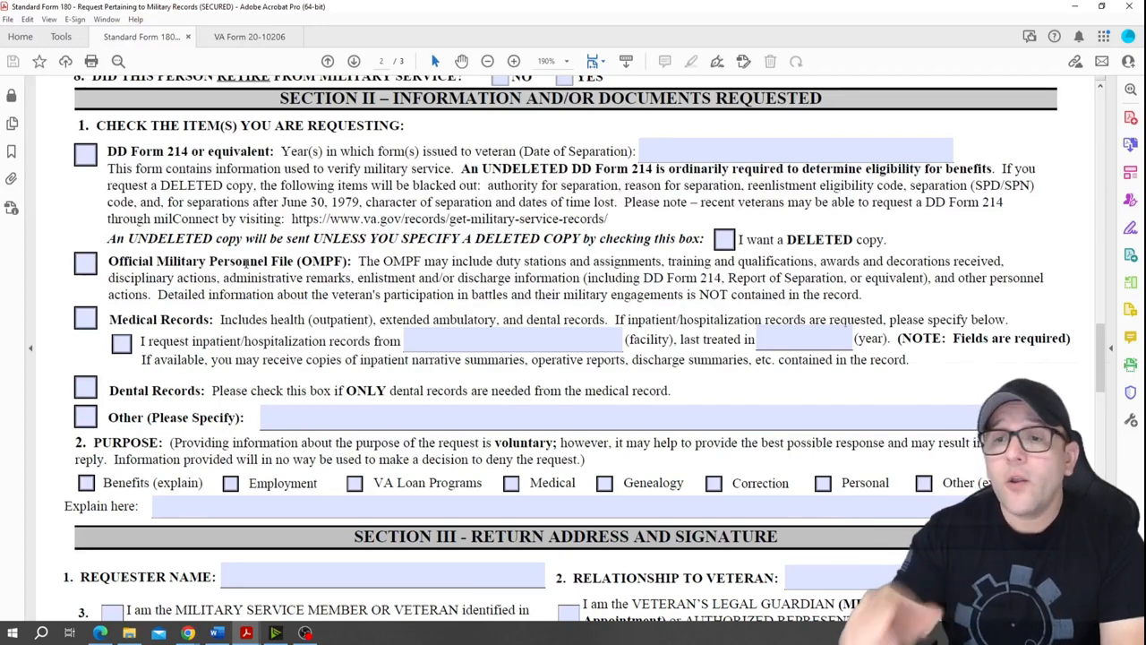
Scroll to Section III's return address block and place focus in the City field.
{"action": "scroll", "scroll_direction": "down", "scroll_amount": 3}
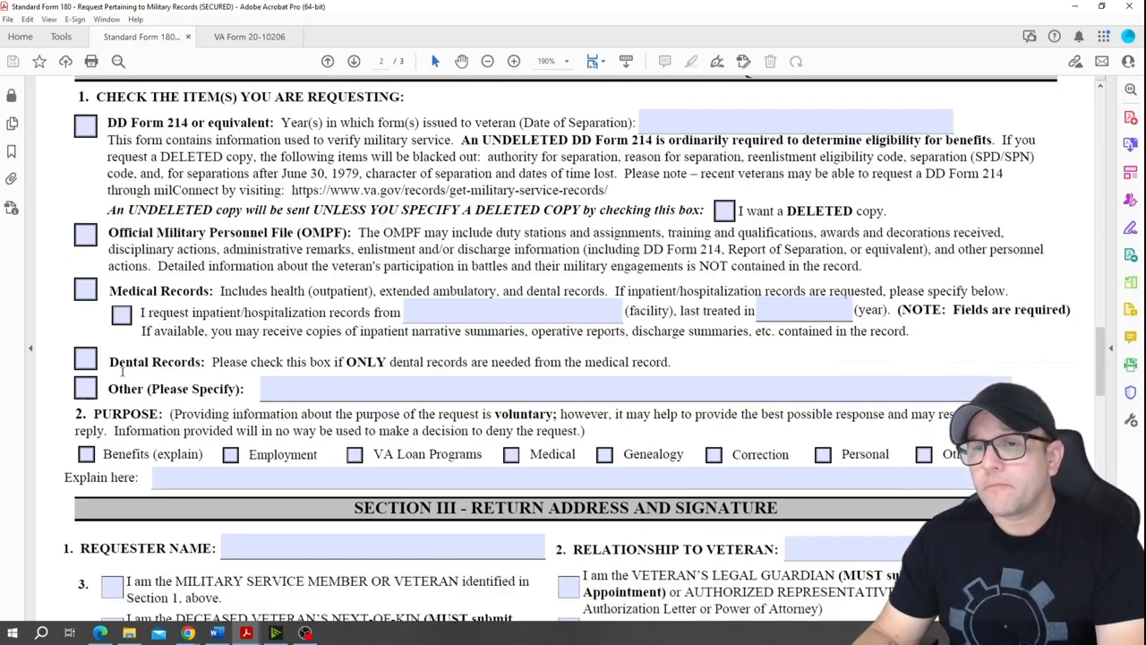
{"action": "scroll", "scroll_direction": "down", "scroll_amount": 3}
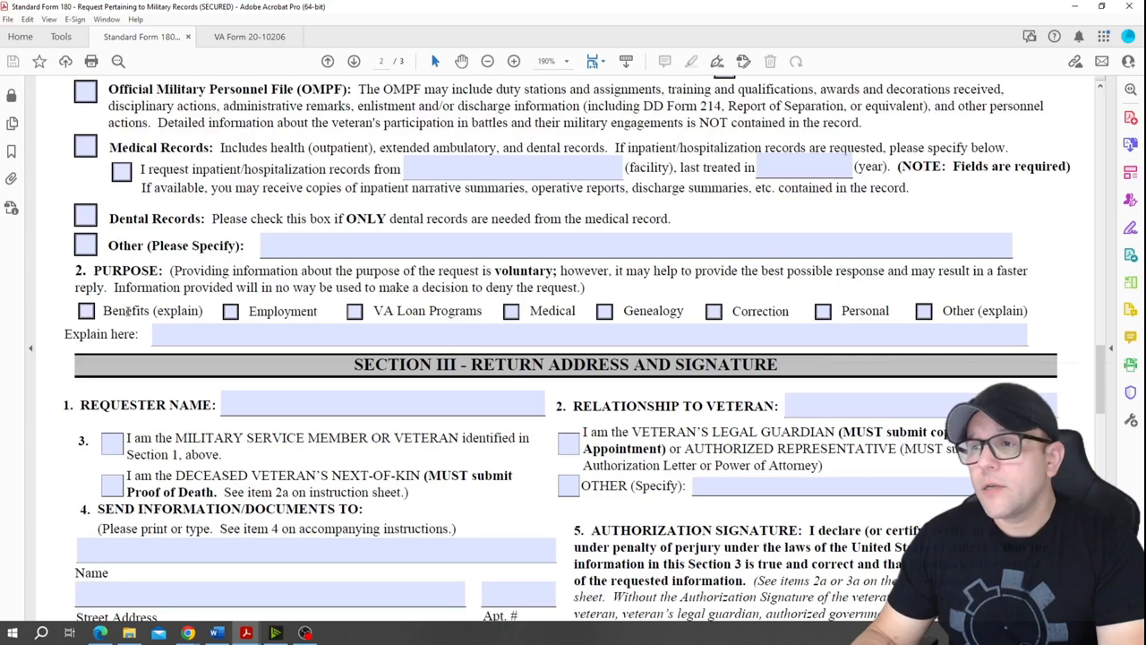
{"action": "scroll", "scroll_direction": "down", "scroll_amount": 3}
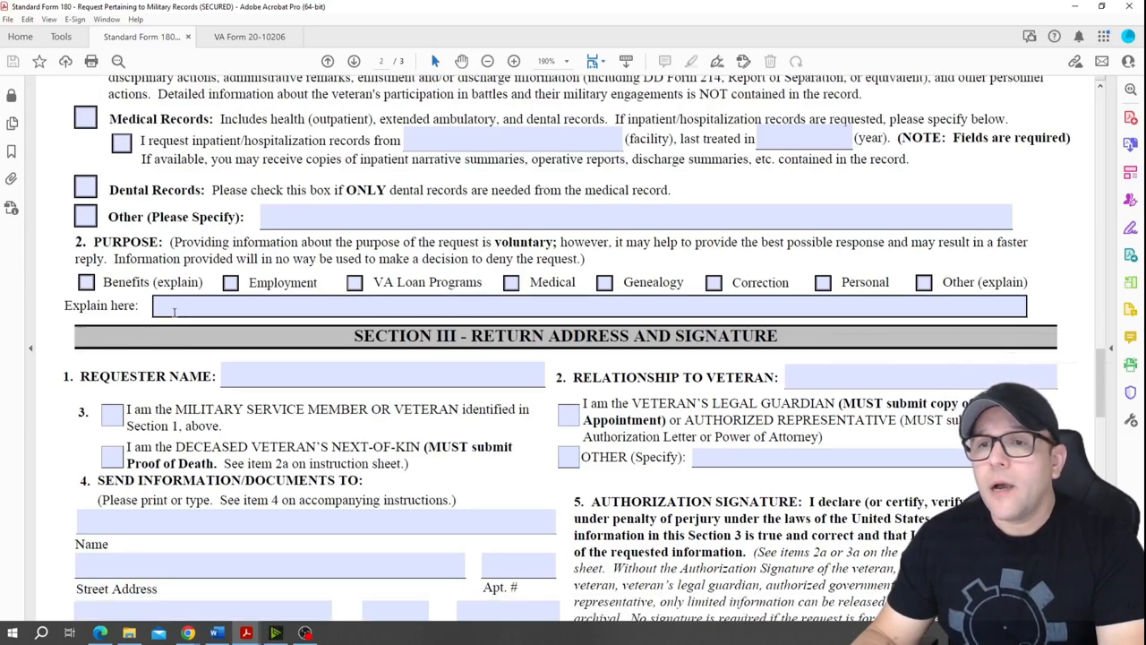
{"action": "scroll", "scroll_direction": "down", "scroll_amount": 3}
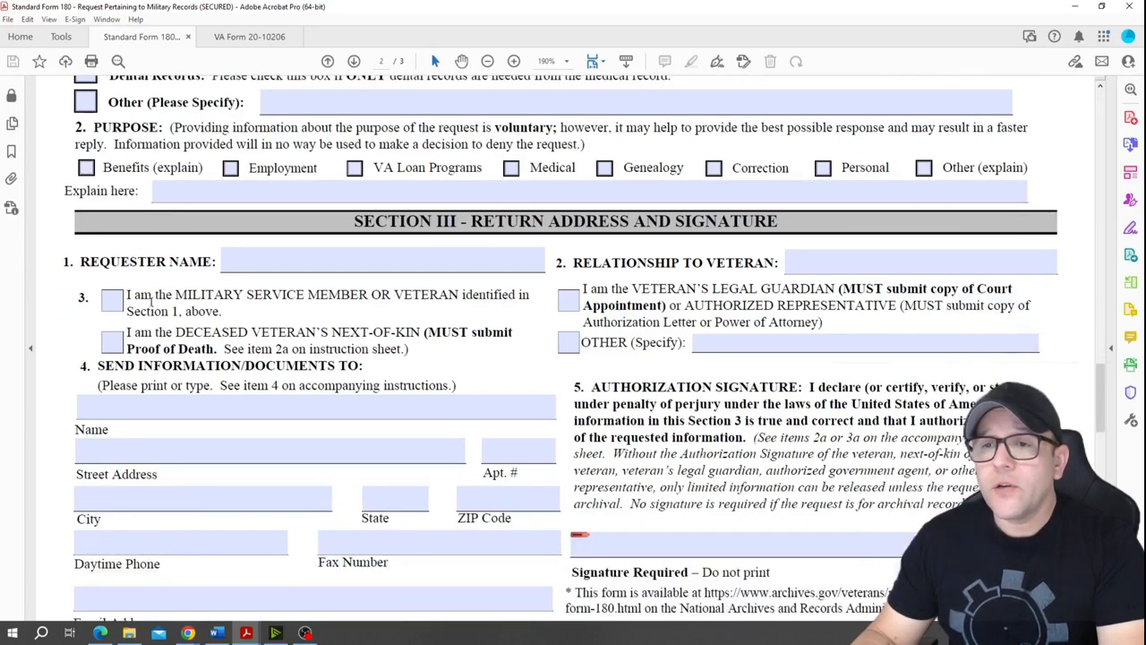
{"action": "scroll", "scroll_direction": "down", "scroll_amount": 3}
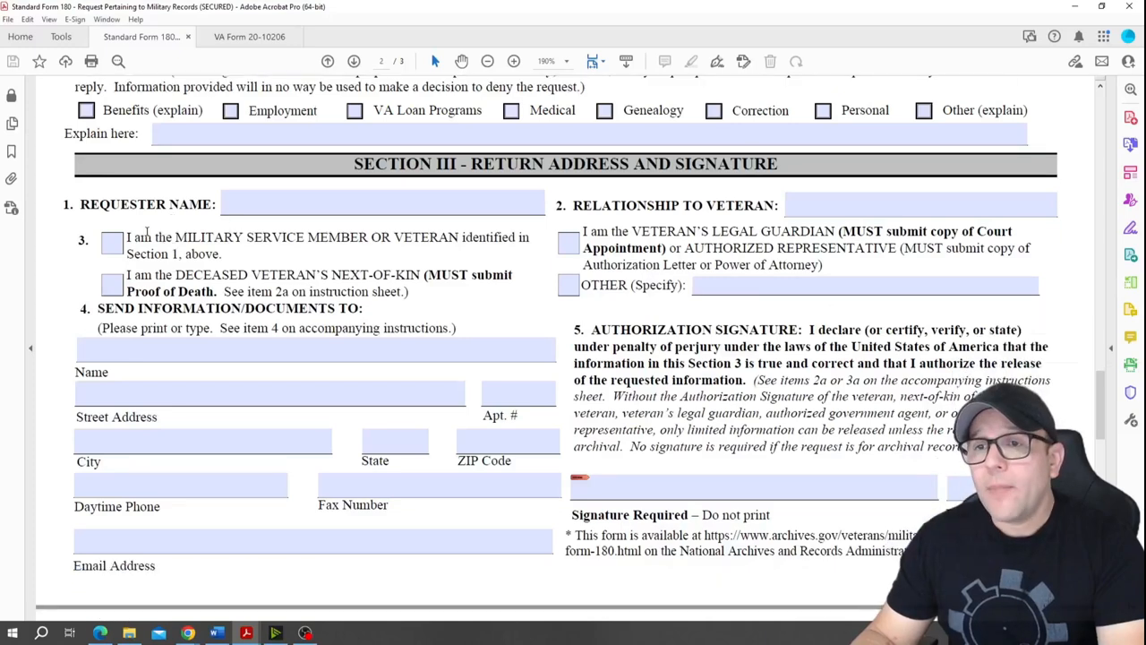
{"action": "scroll", "scroll_direction": "down", "scroll_amount": 3}
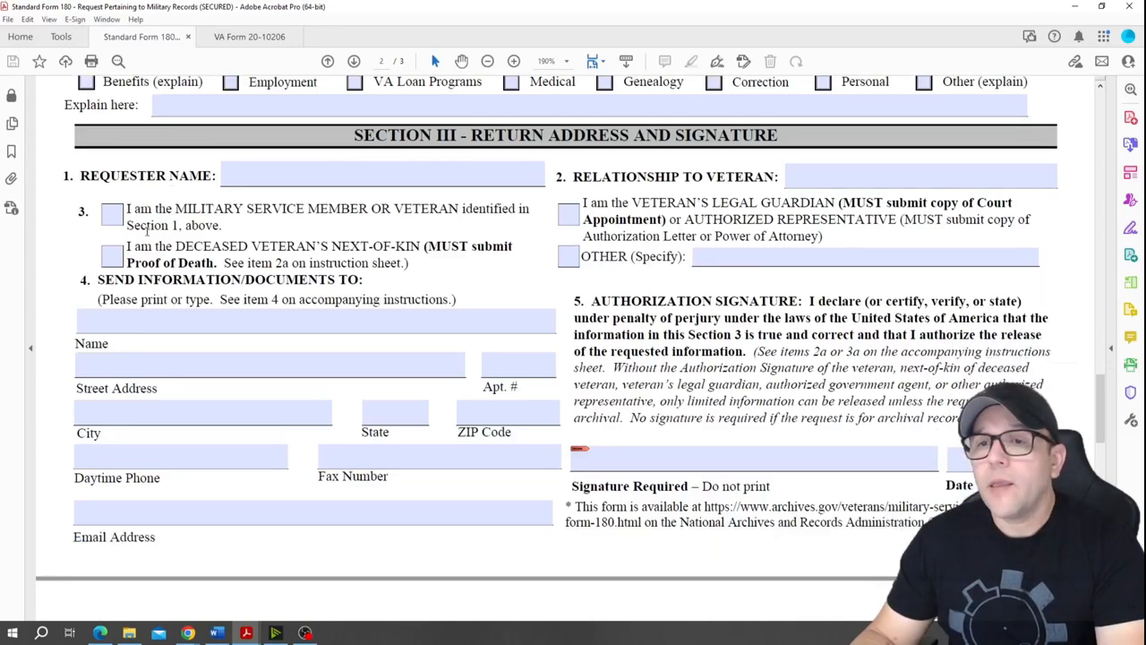
{"action": "left_click", "coordinate": [201, 412]}
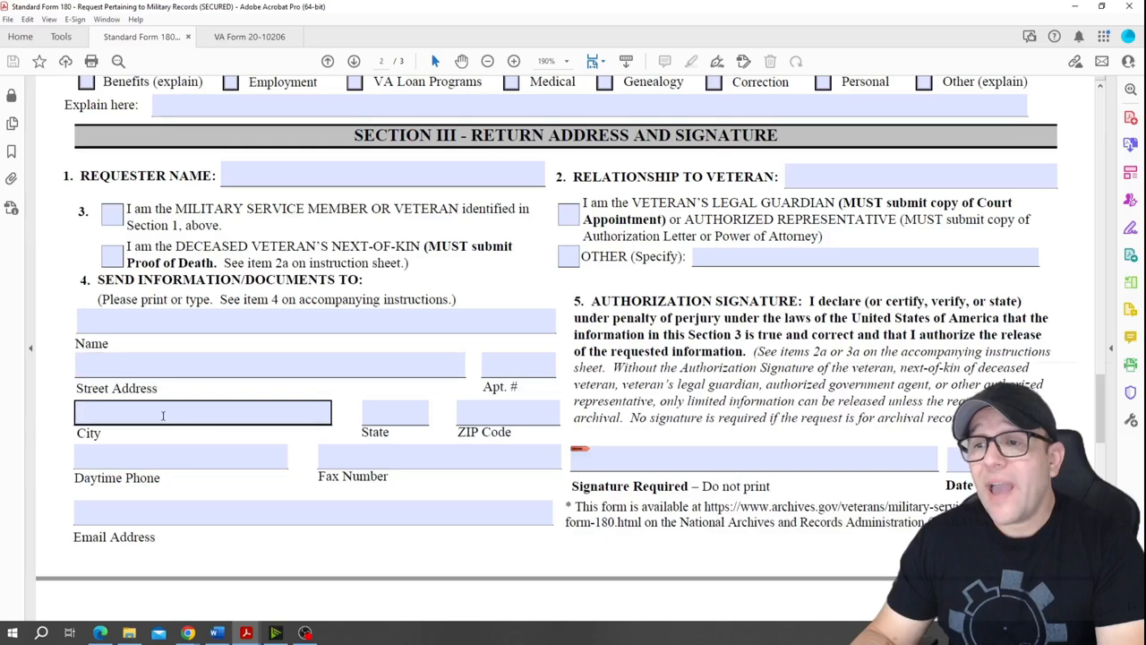
{"action": "mouse_move", "coordinate": [165, 412]}
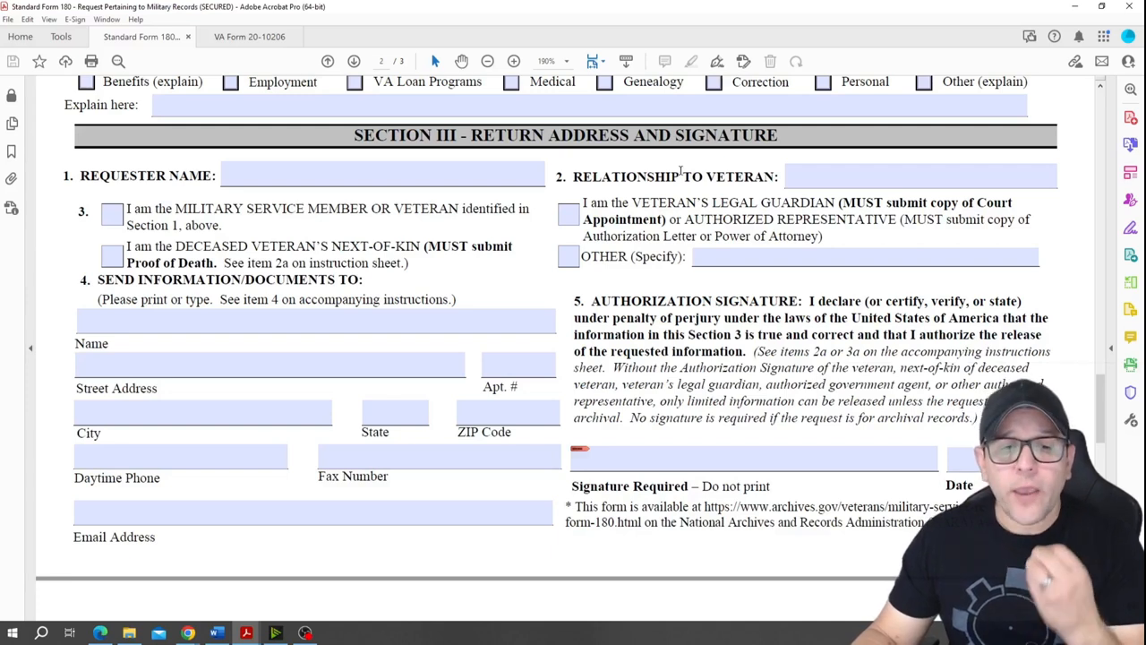
{"action": "mouse_move", "coordinate": [880, 168]}
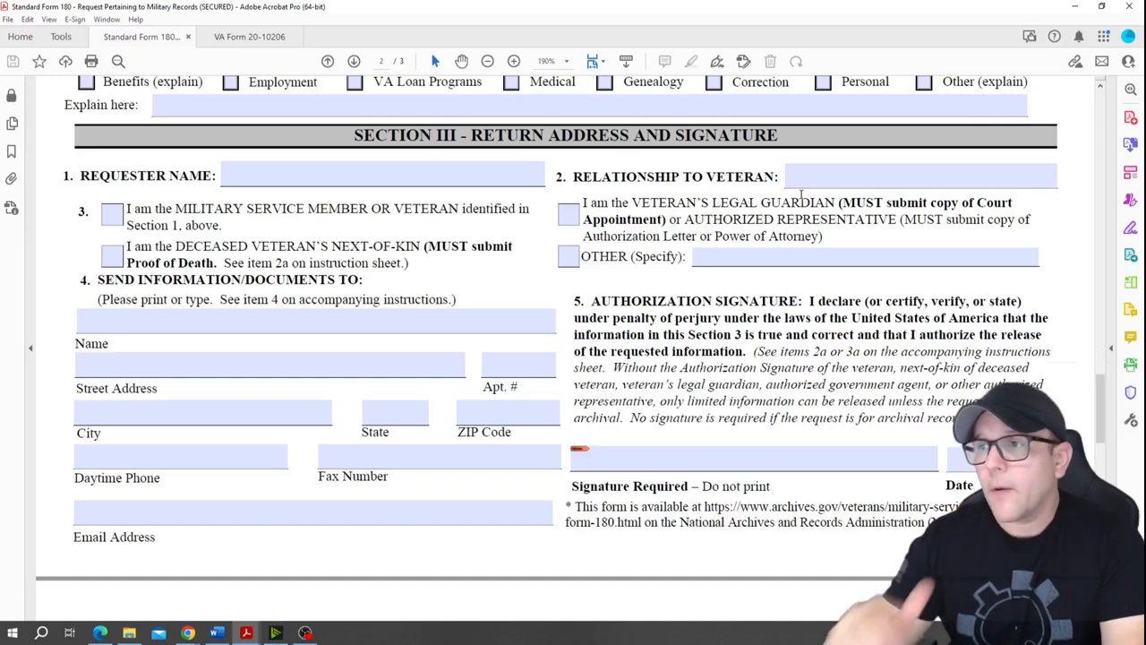
{"action": "scroll", "scroll_direction": "down", "scroll_amount": 3}
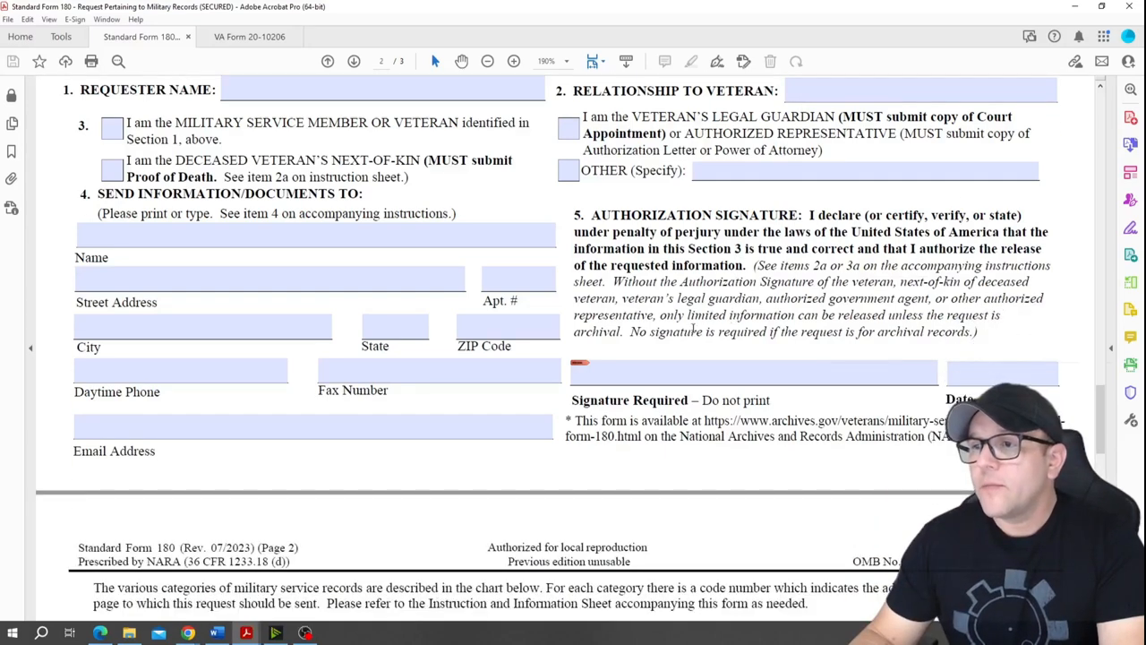
Scroll past the Coast Guard, Marine Corps, Army and Navy chart rows to the custodian address list.
{"action": "scroll", "scroll_direction": "down", "scroll_amount": 3}
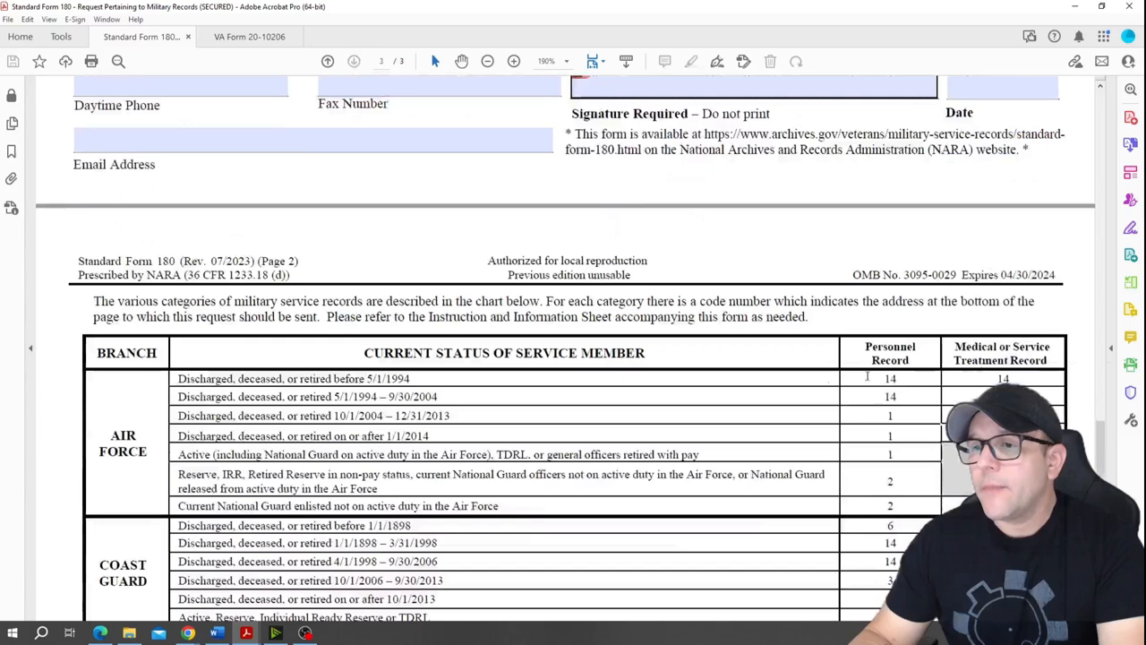
{"action": "scroll", "scroll_direction": "down", "scroll_amount": 3}
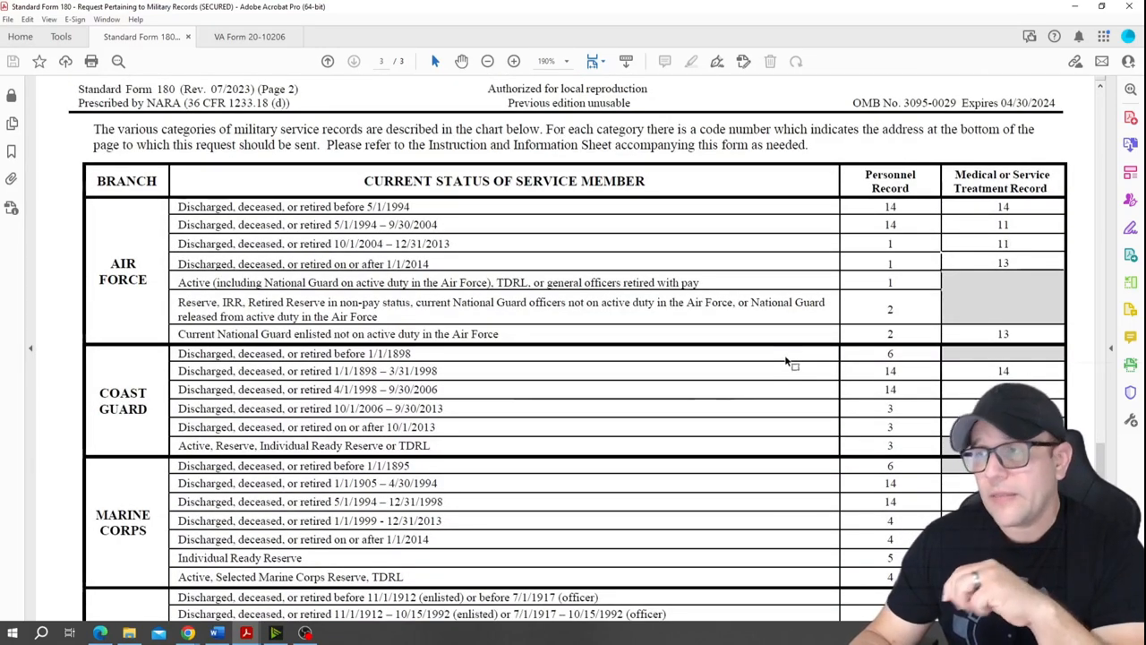
{"action": "scroll", "scroll_direction": "down", "scroll_amount": 3}
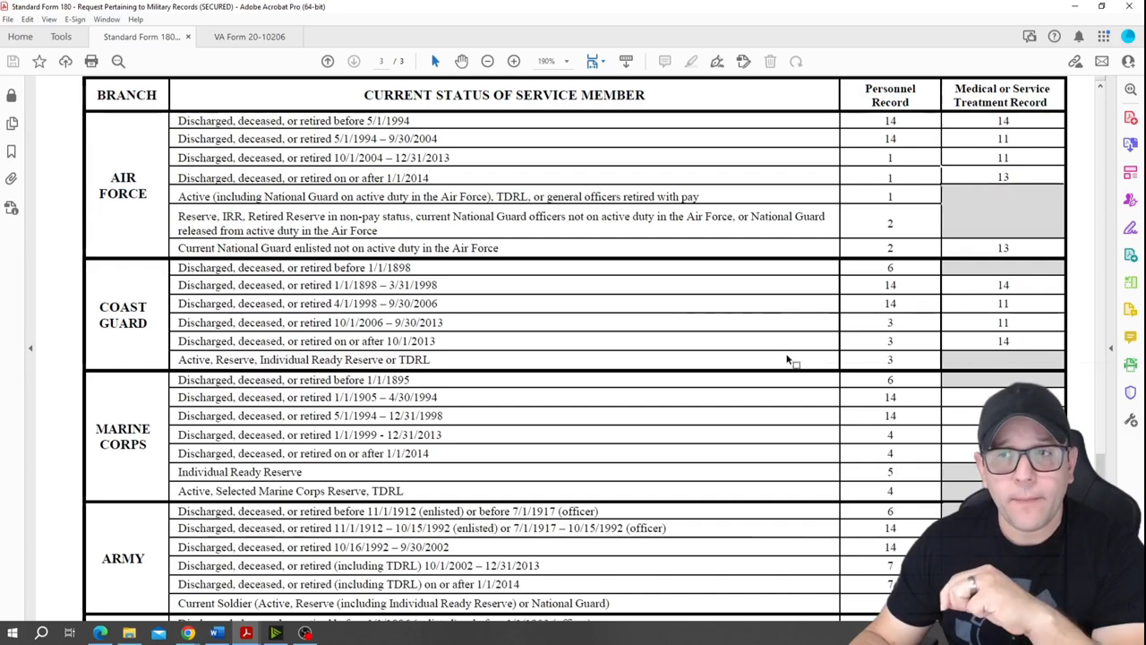
{"action": "scroll", "scroll_direction": "down", "scroll_amount": 3}
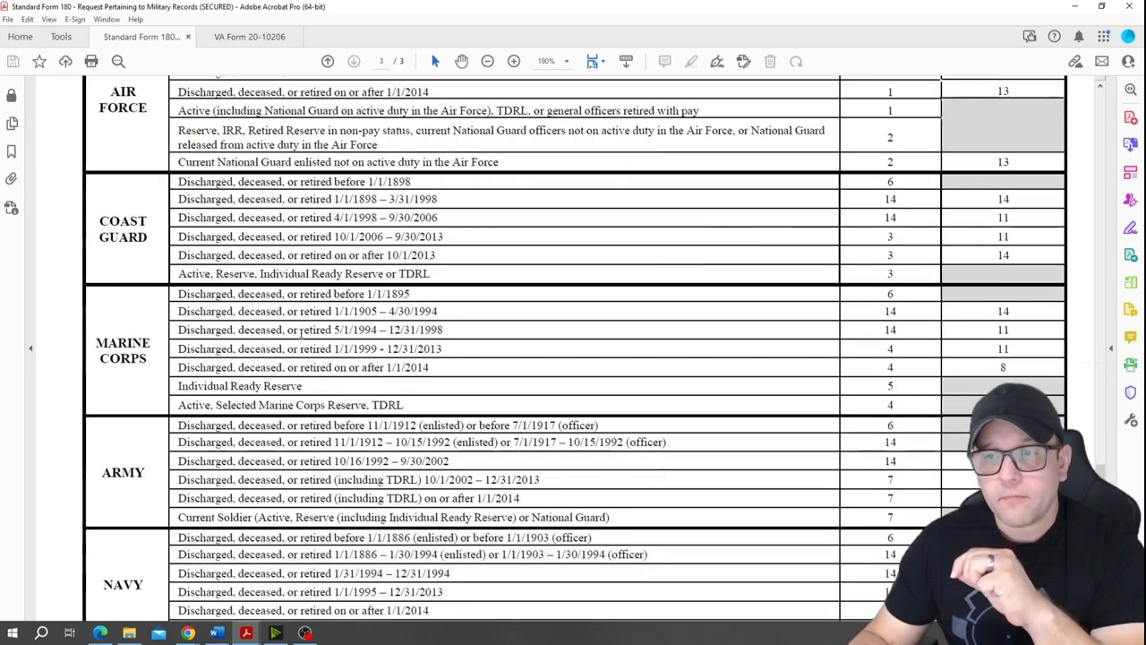
{"action": "scroll", "scroll_direction": "down", "scroll_amount": 3}
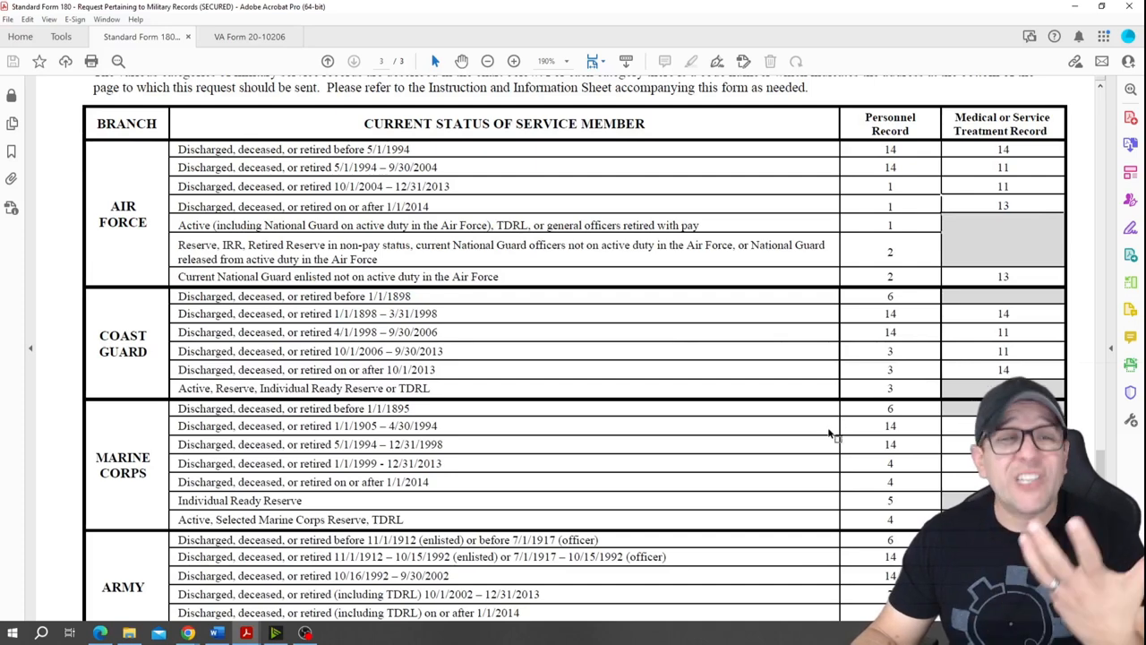
{"action": "scroll", "scroll_direction": "down", "scroll_amount": 3}
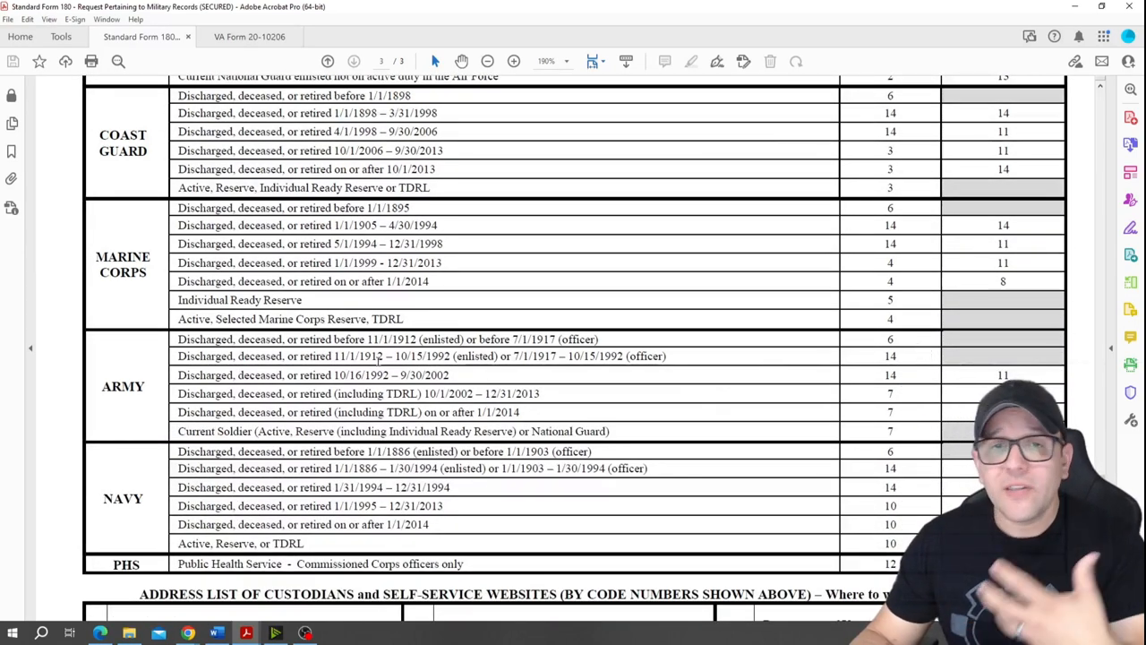
{"action": "scroll", "scroll_direction": "down", "scroll_amount": 3}
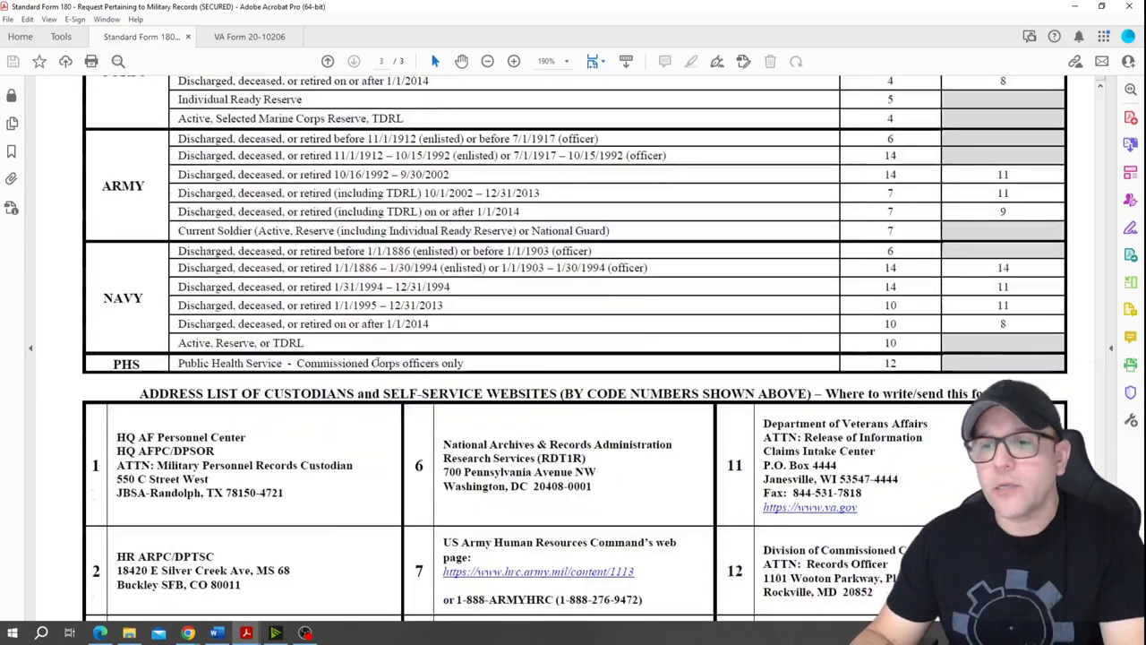
{"action": "scroll", "scroll_direction": "down", "scroll_amount": 3}
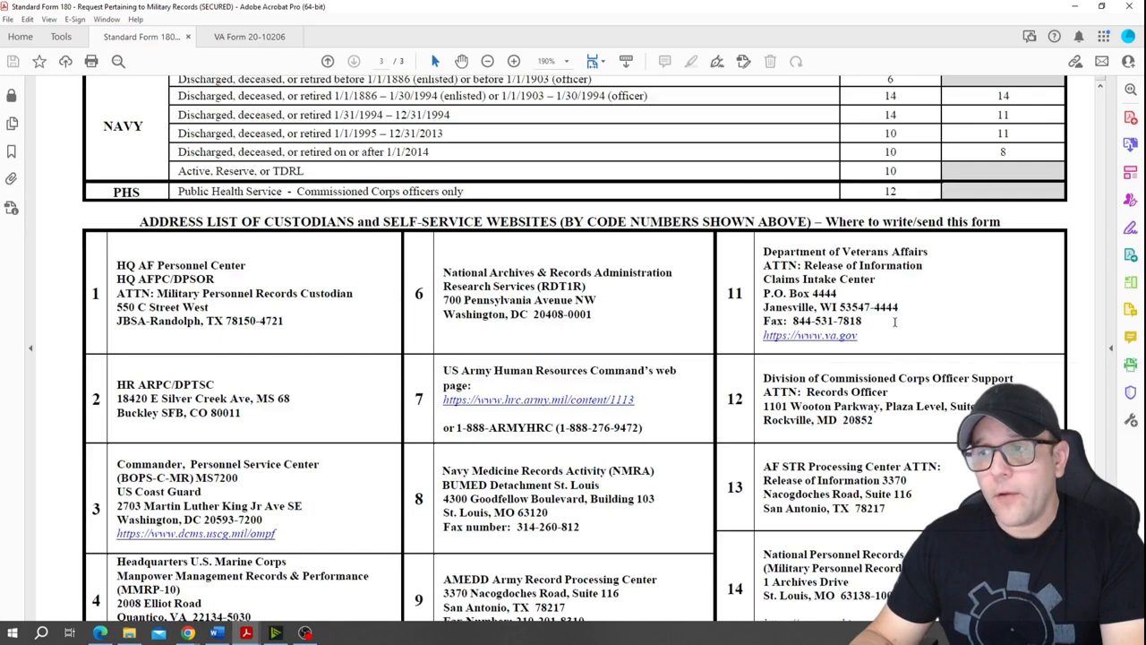
{"action": "scroll", "scroll_direction": "down", "scroll_amount": 3}
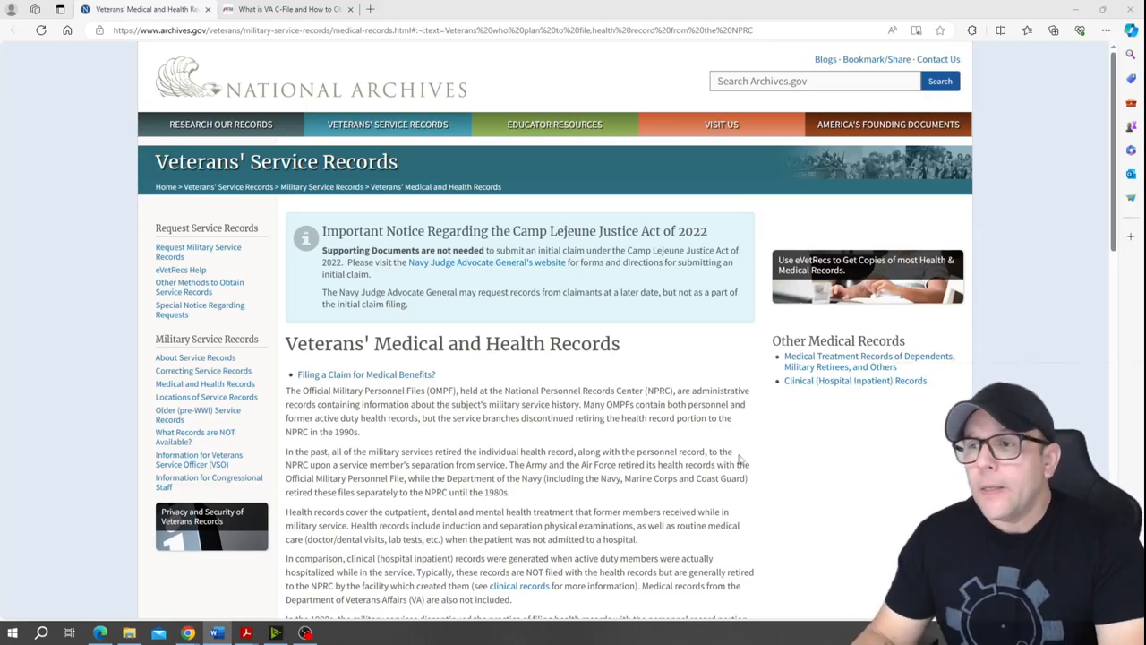
Scroll the archives.gov records page down to 'Filing a claim for medical benefits?'.
{"action": "scroll", "scroll_direction": "down", "scroll_amount": 3}
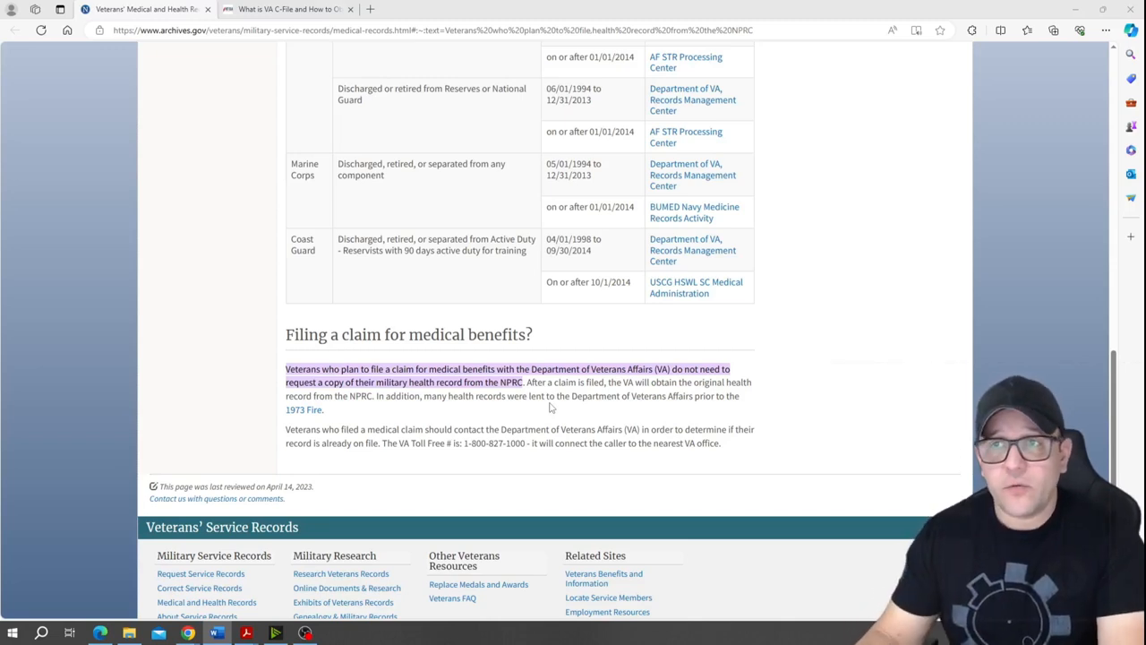
Switch to the VetClaims Solutions 'What is a VA C-File' article tab.
{"action": "left_click", "coordinate": [287, 9]}
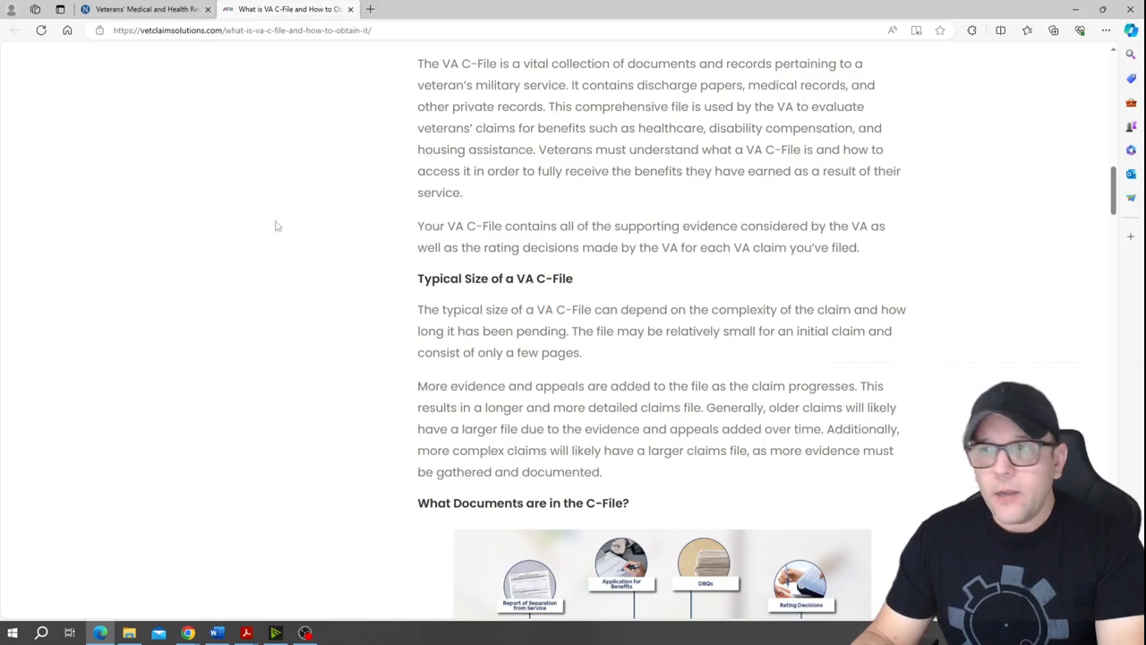
{"action": "mouse_move", "coordinate": [284, 279]}
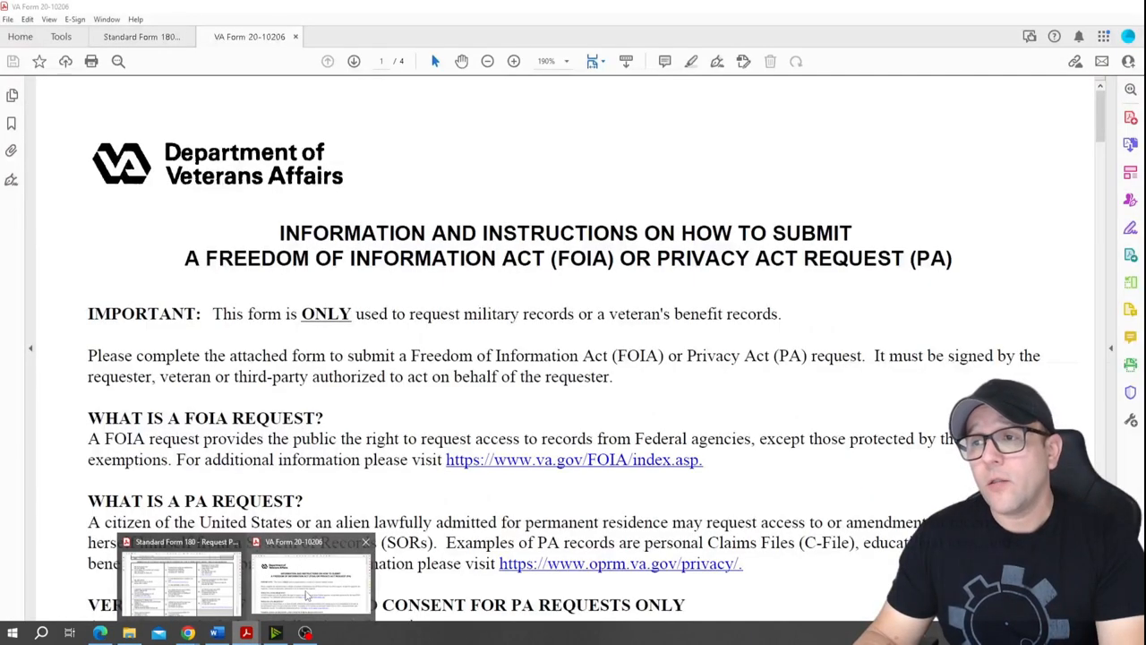
Scroll page 1 to the 'Where to send your request' Evidence Intake Center table.
{"action": "scroll", "scroll_direction": "down", "scroll_amount": 3}
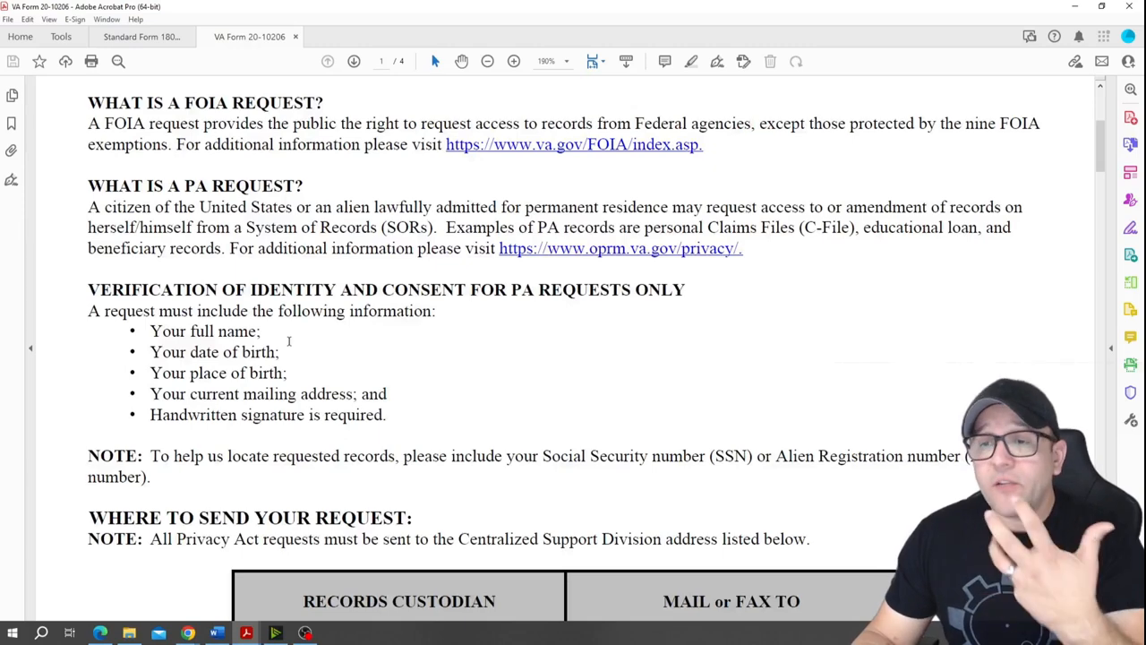
{"action": "scroll", "scroll_direction": "down", "scroll_amount": 3}
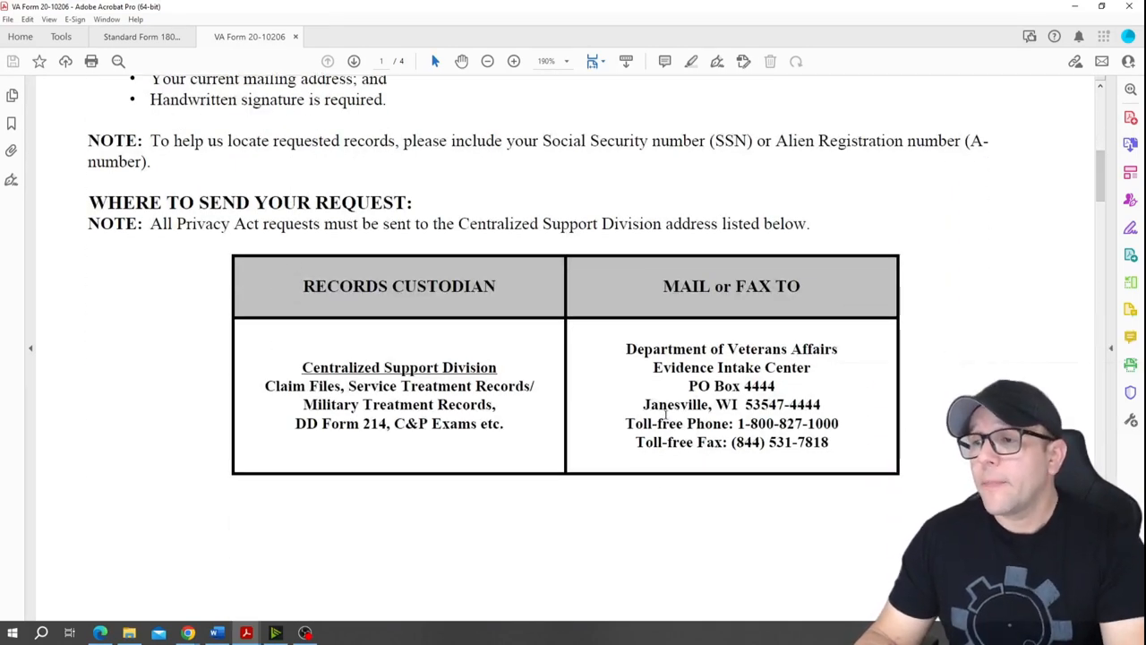
{"action": "mouse_move", "coordinate": [824, 283]}
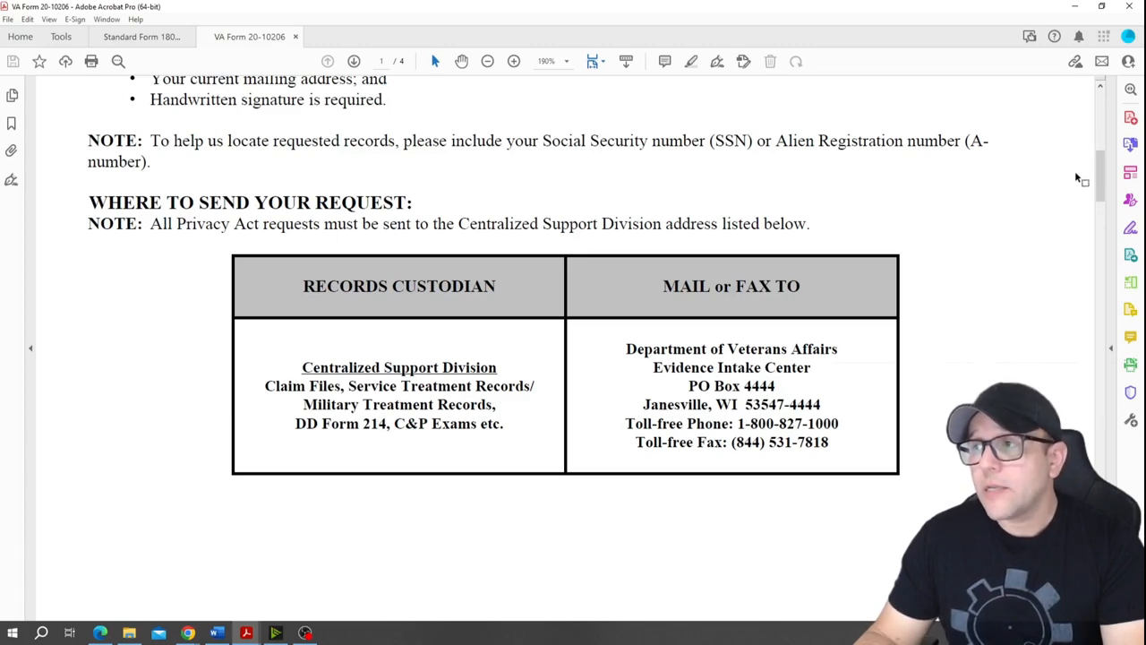
Scroll through VA Form 20-10206 Sections I–IV requester contact and records fields.
{"action": "scroll", "scroll_direction": "down", "scroll_amount": 3}
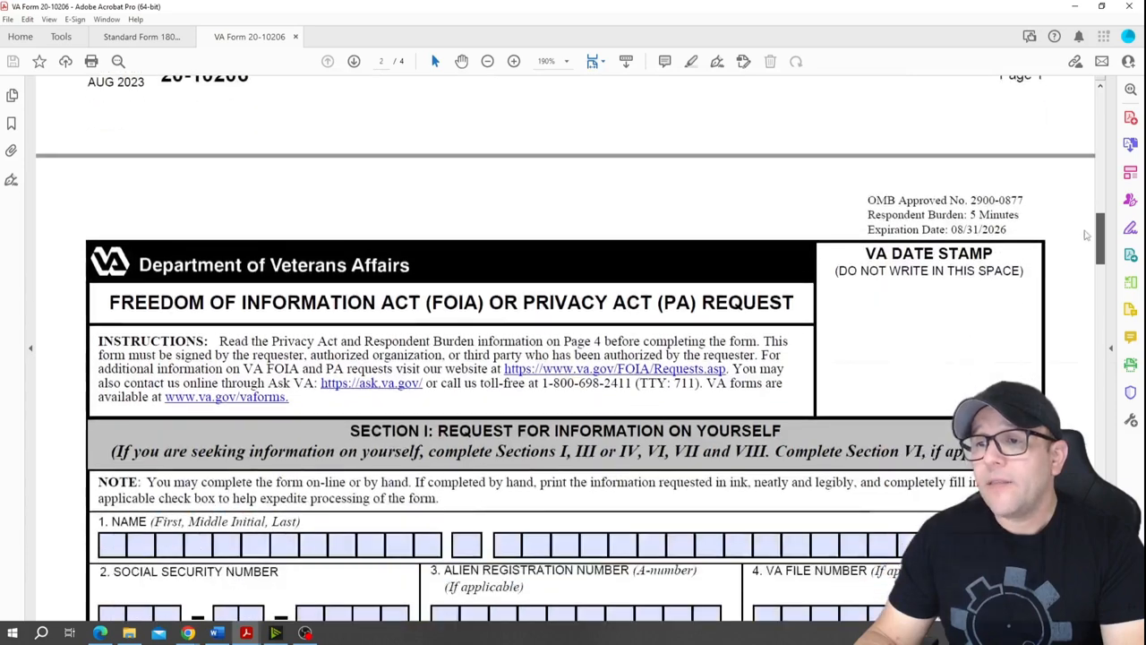
{"action": "scroll", "scroll_direction": "down", "scroll_amount": 3}
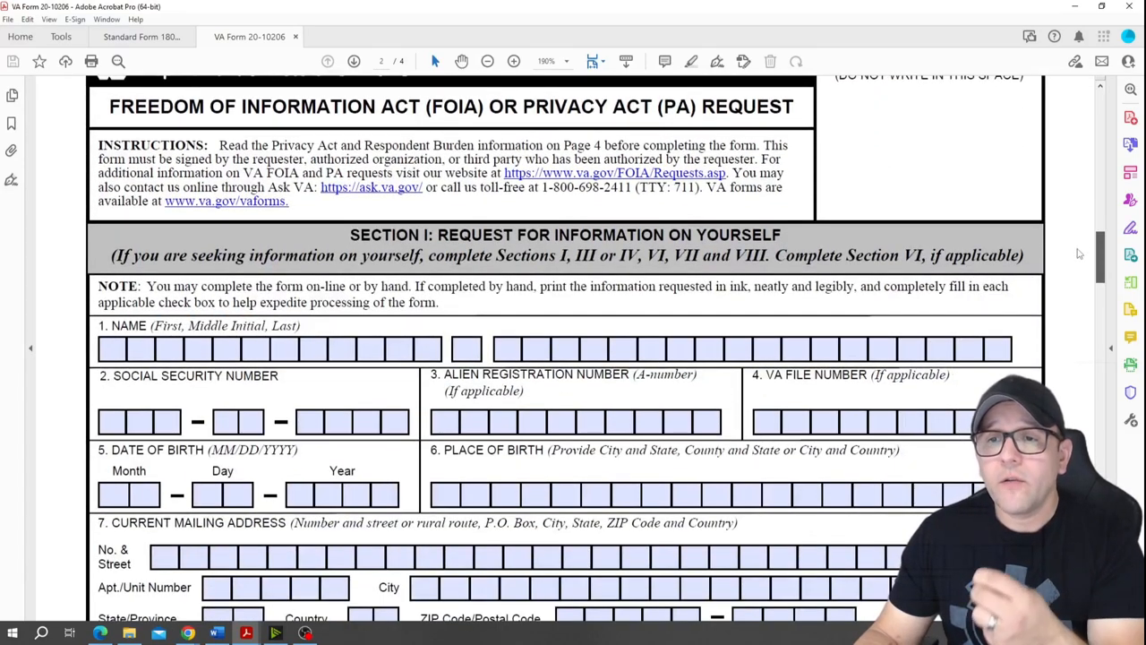
{"action": "scroll", "scroll_direction": "down", "scroll_amount": 3}
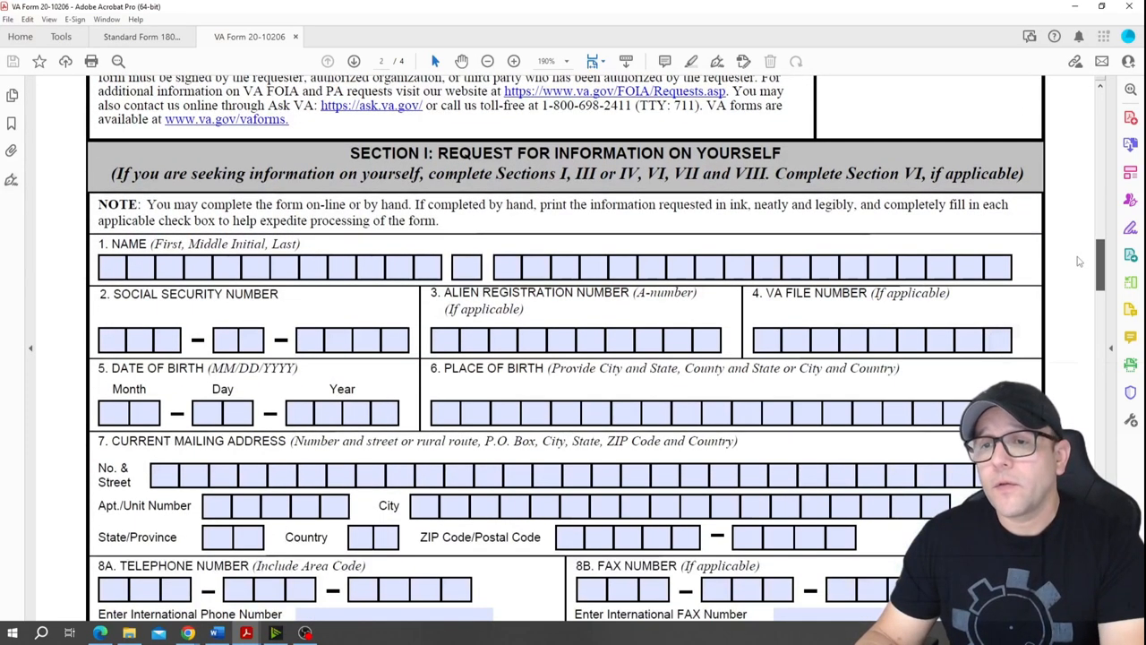
{"action": "scroll", "scroll_direction": "down", "scroll_amount": 3}
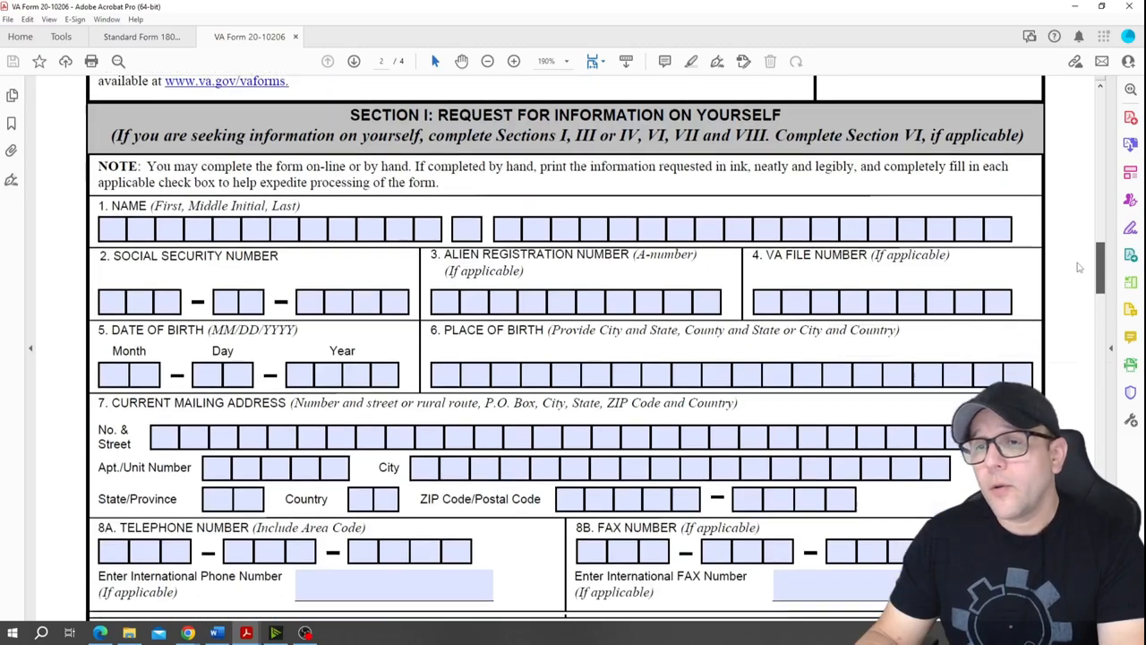
{"action": "scroll", "scroll_direction": "down", "scroll_amount": 3}
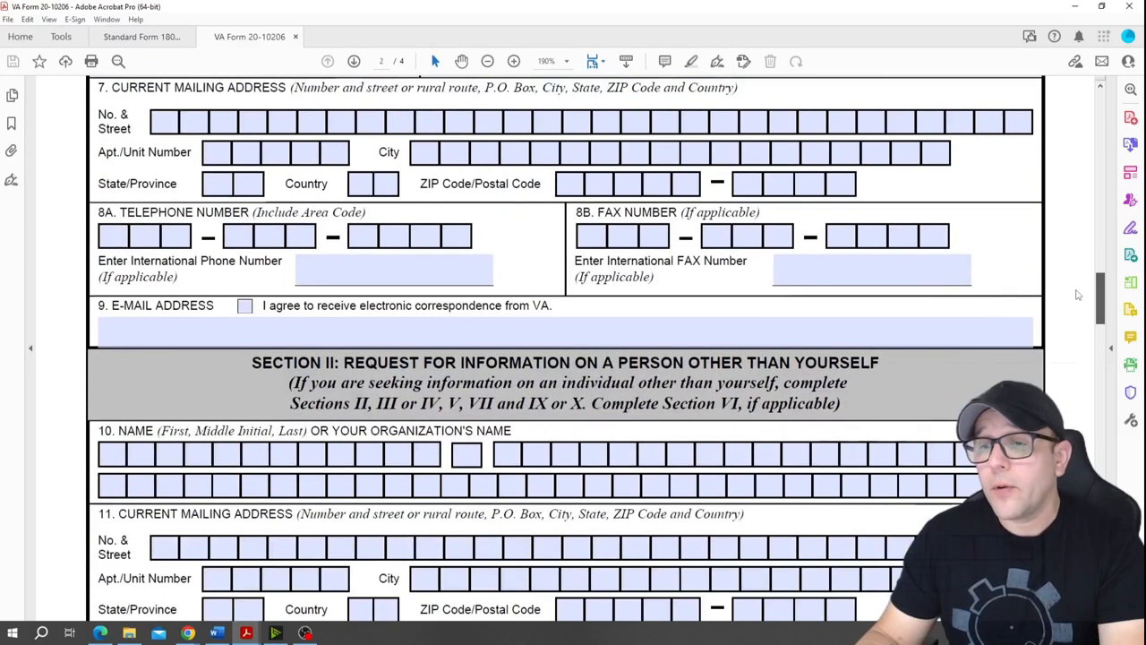
{"action": "scroll", "scroll_direction": "down", "scroll_amount": 3}
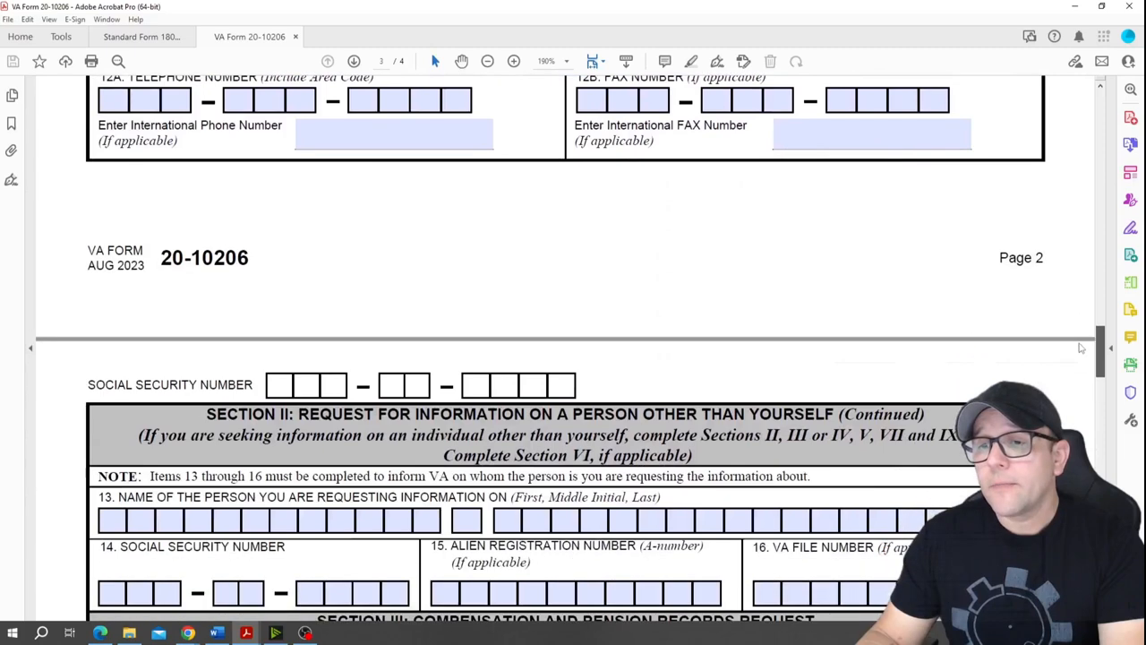
Continue down through Sections V–VII to Section VIII Requester Certification and Signature.
{"action": "scroll", "scroll_direction": "down", "scroll_amount": 3}
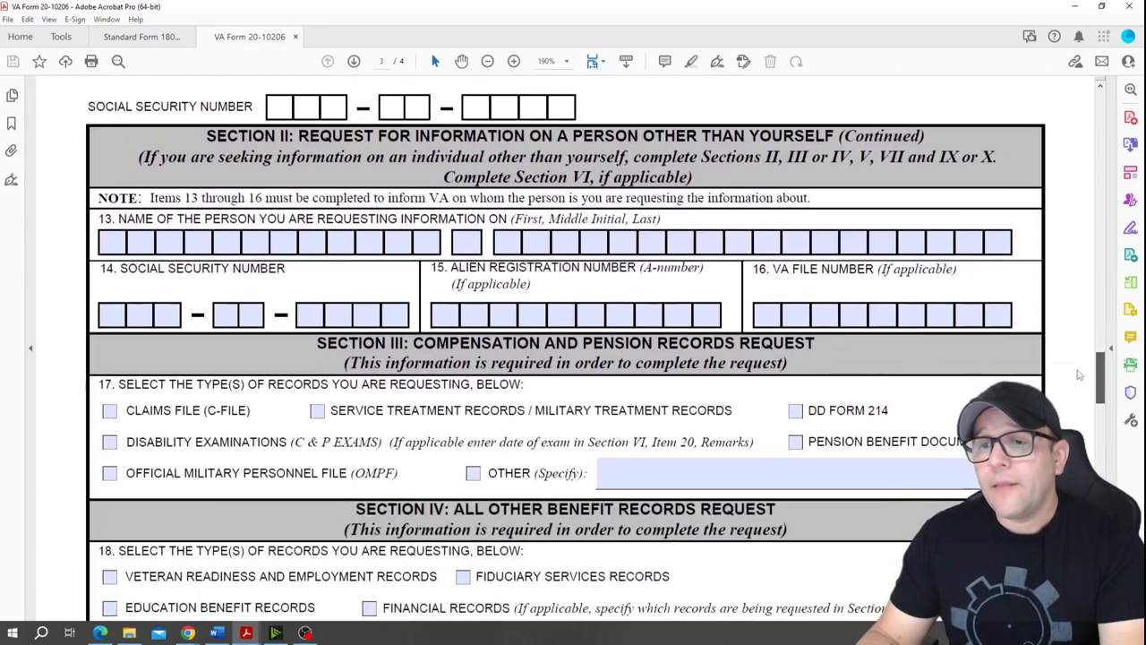
{"action": "scroll", "scroll_direction": "down", "scroll_amount": 3}
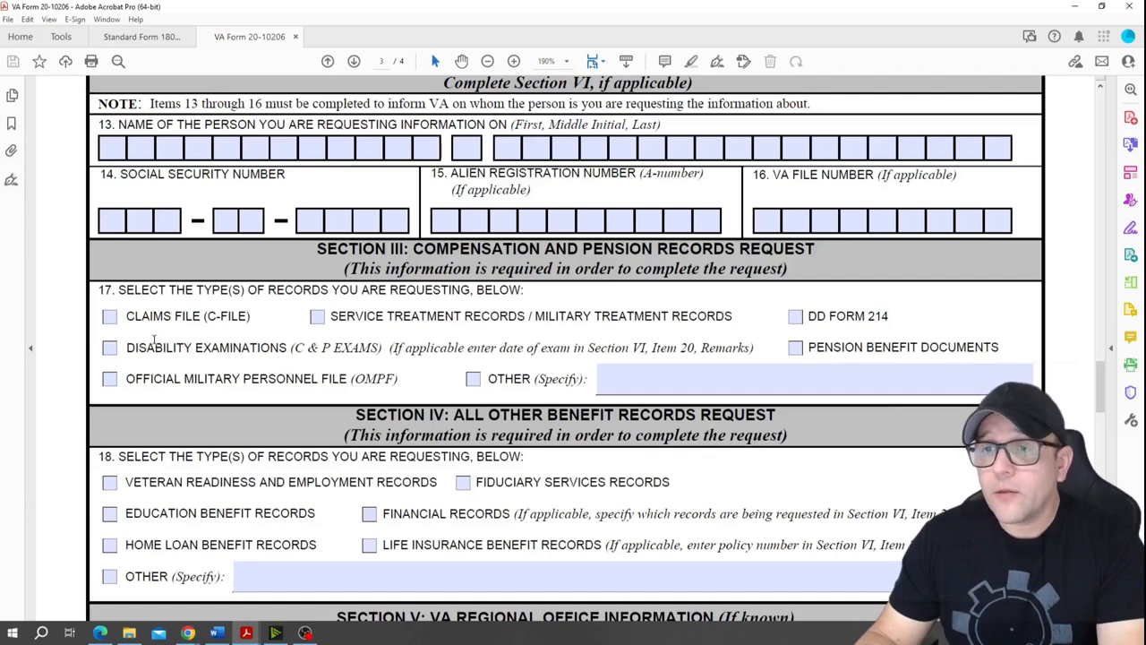
{"action": "scroll", "scroll_direction": "down", "scroll_amount": 3}
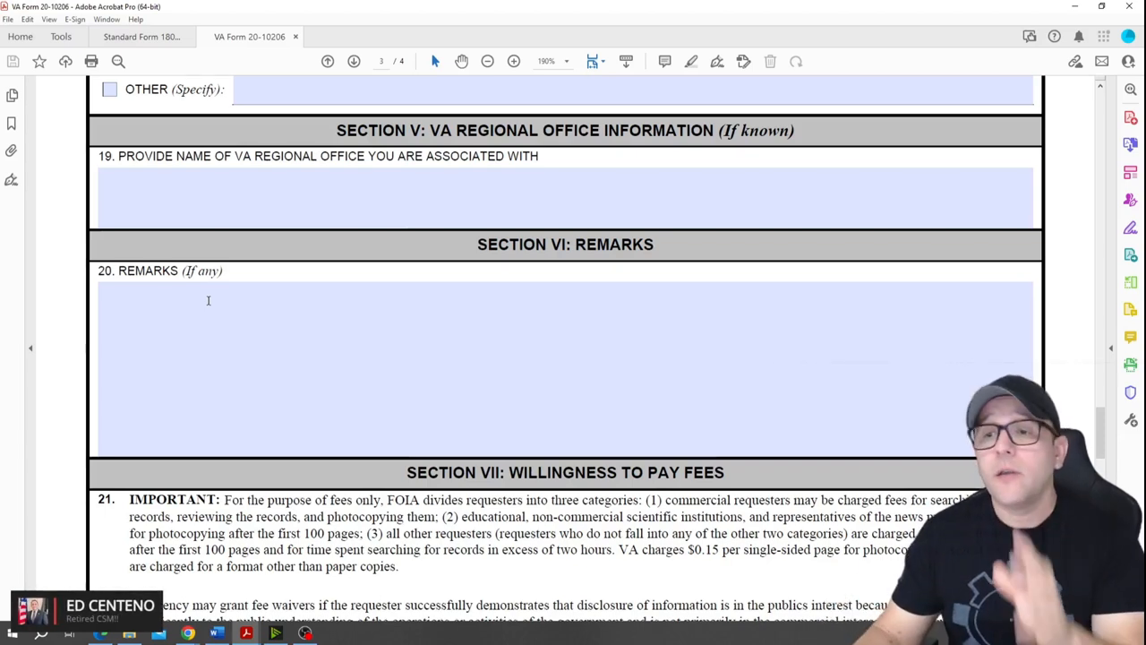
{"action": "scroll", "scroll_direction": "down", "scroll_amount": 3}
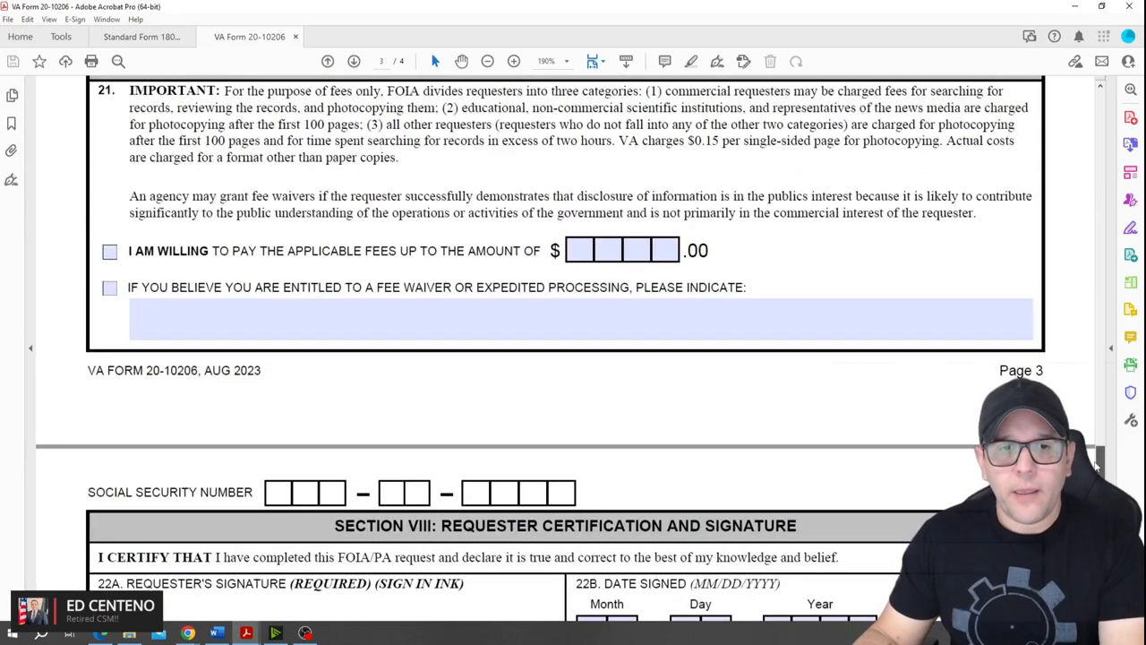
{"action": "scroll", "scroll_direction": "down", "scroll_amount": 3}
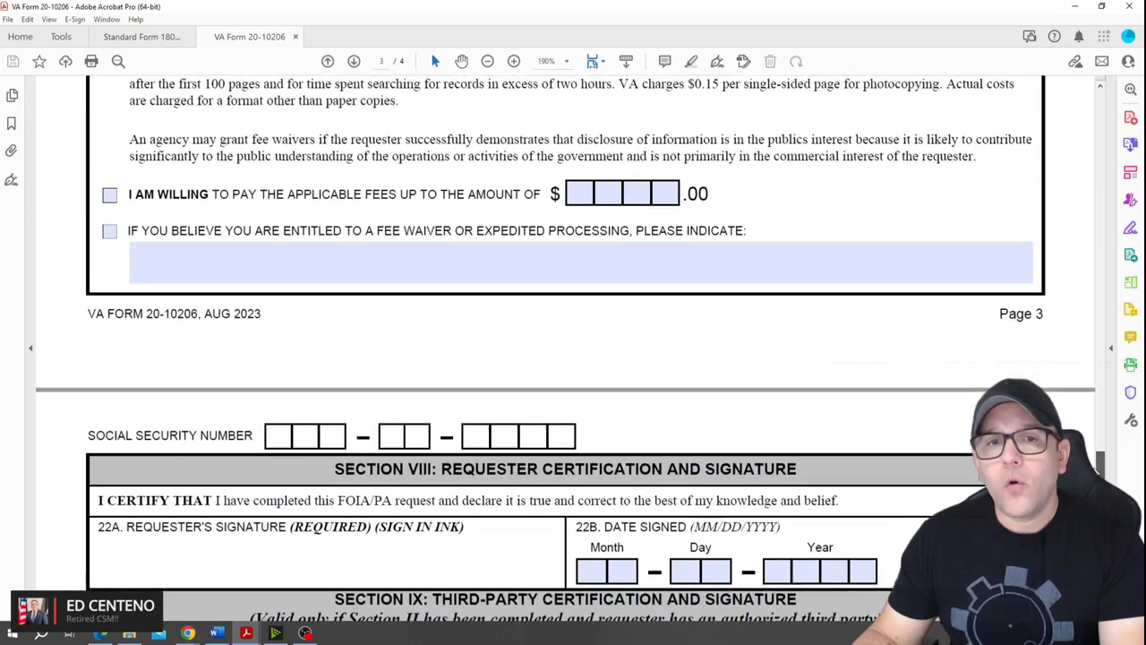
{"action": "scroll", "scroll_direction": "down", "scroll_amount": 3}
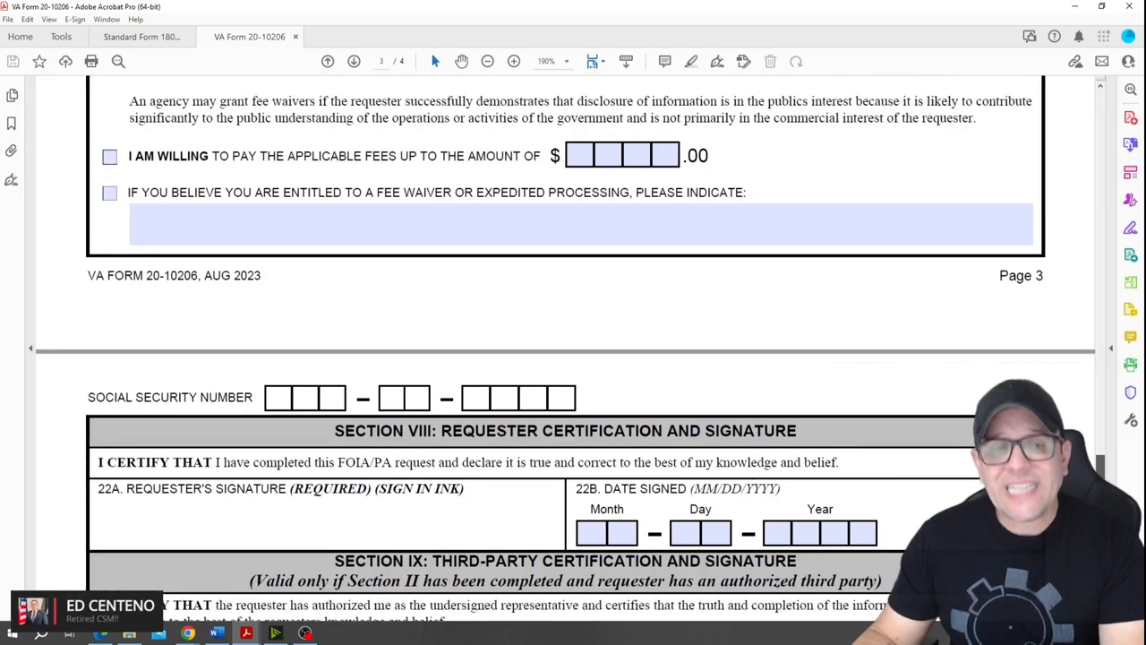